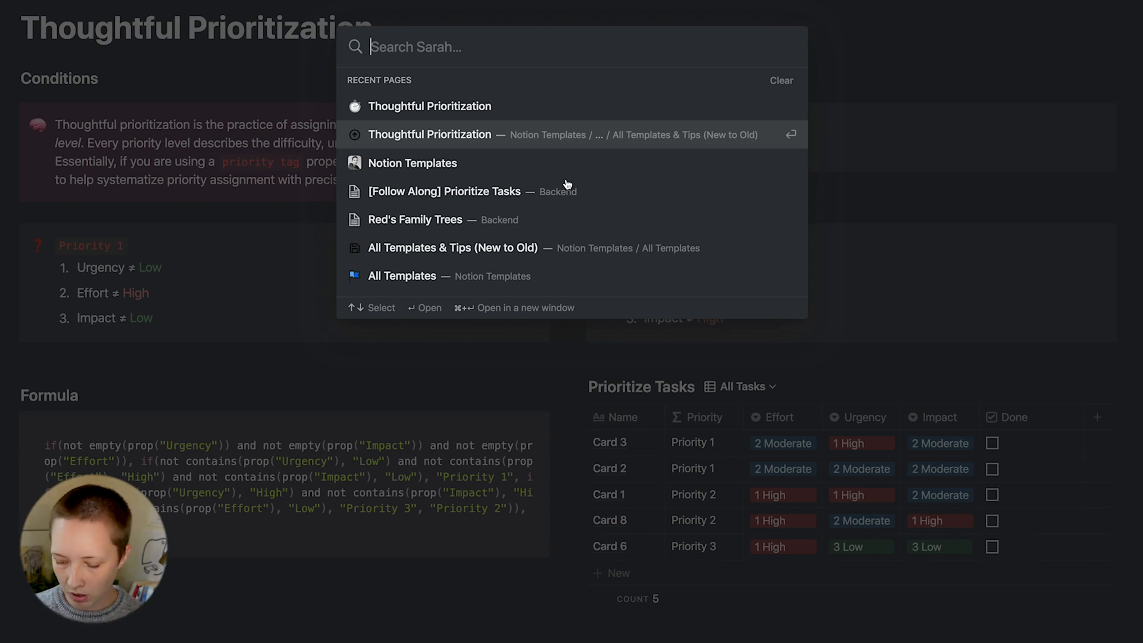
- Find the follow-along project page via Quick Find and open its Priority formula editor
{"action": "type", "text": "projec"}
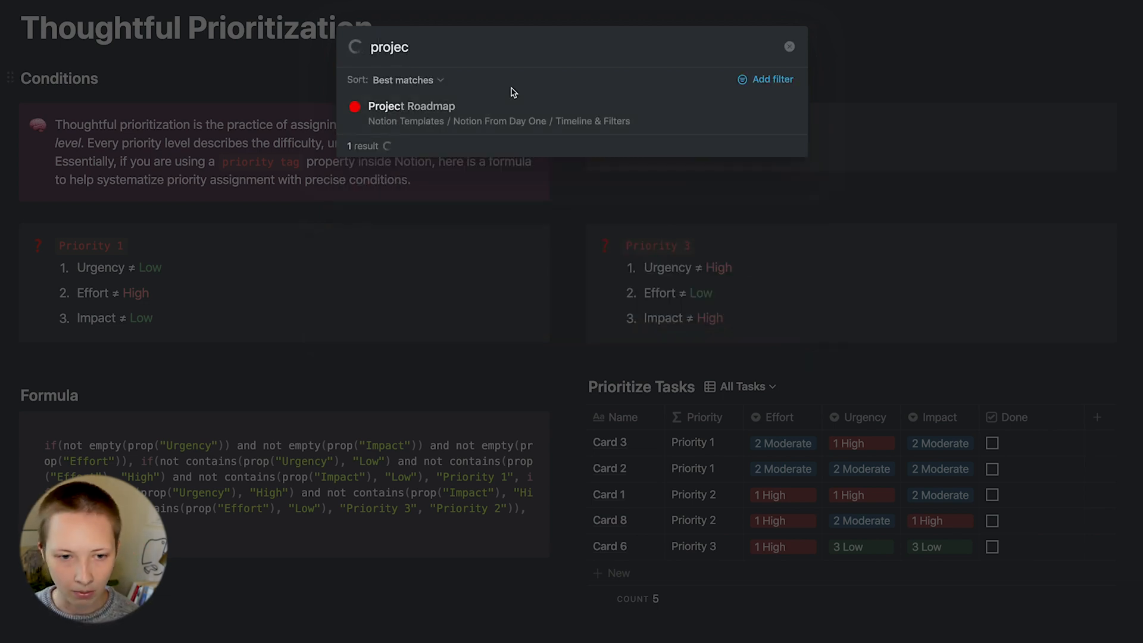
{"action": "left_click", "coordinate": [411, 106]}
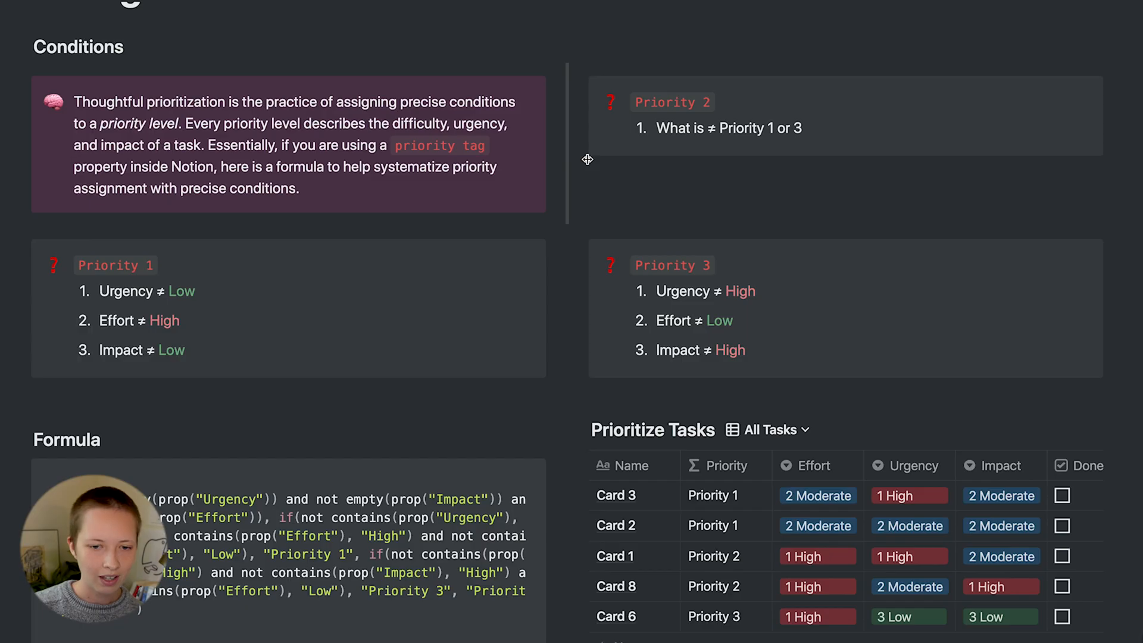
{"action": "scroll", "scroll_direction": "down", "scroll_amount": 3}
{"action": "type", "text": "i"}
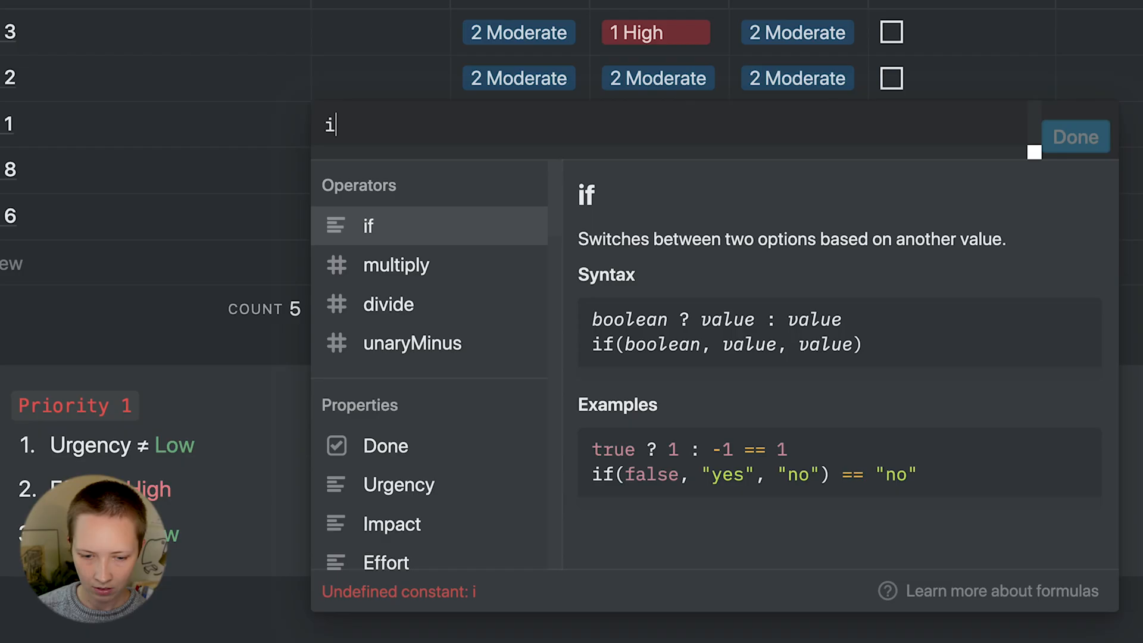
- Set Priority to if(not contains(prop("Urgency"), "Low"), "Priority 1", blank)
{"action": "left_click", "coordinate": [368, 226]}
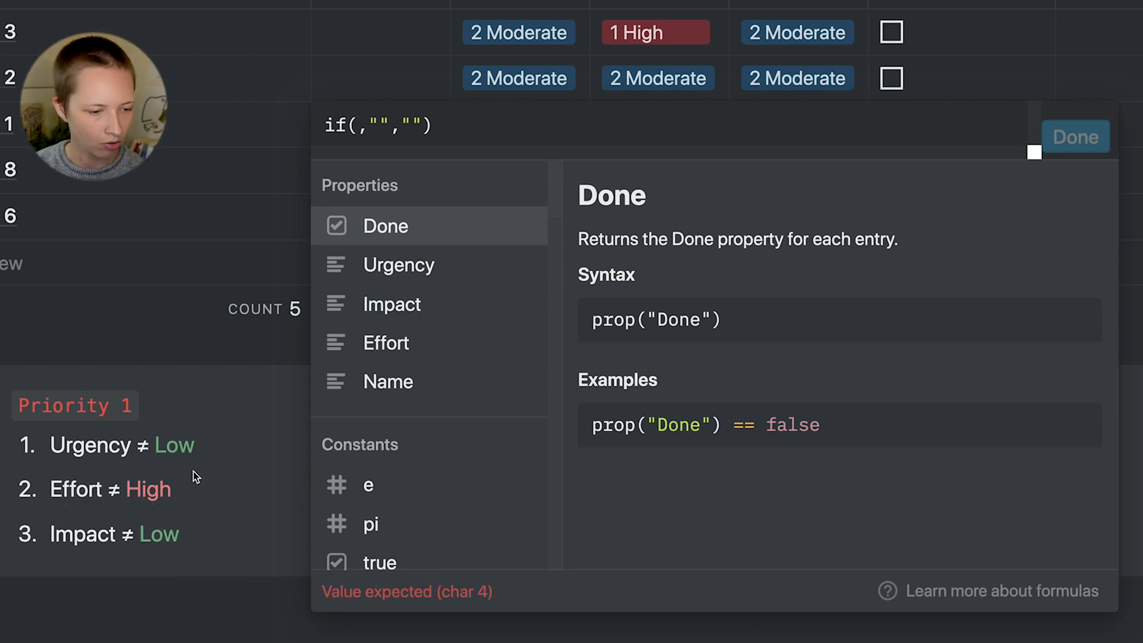
{"action": "mouse_move", "coordinate": [240, 445]}
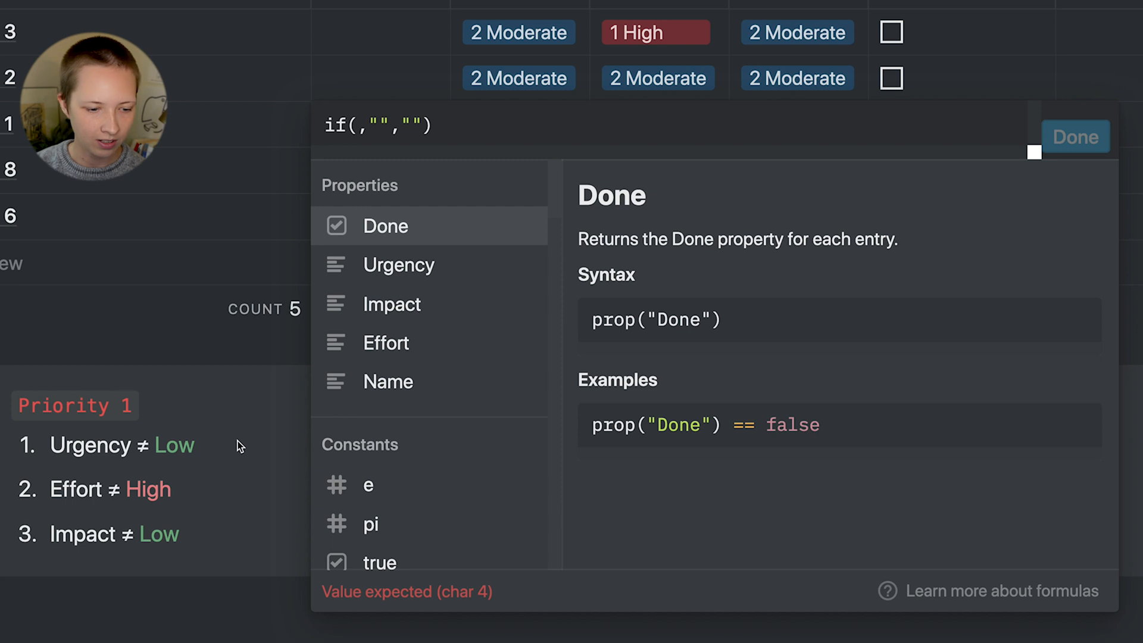
{"action": "left_click", "coordinate": [399, 265]}
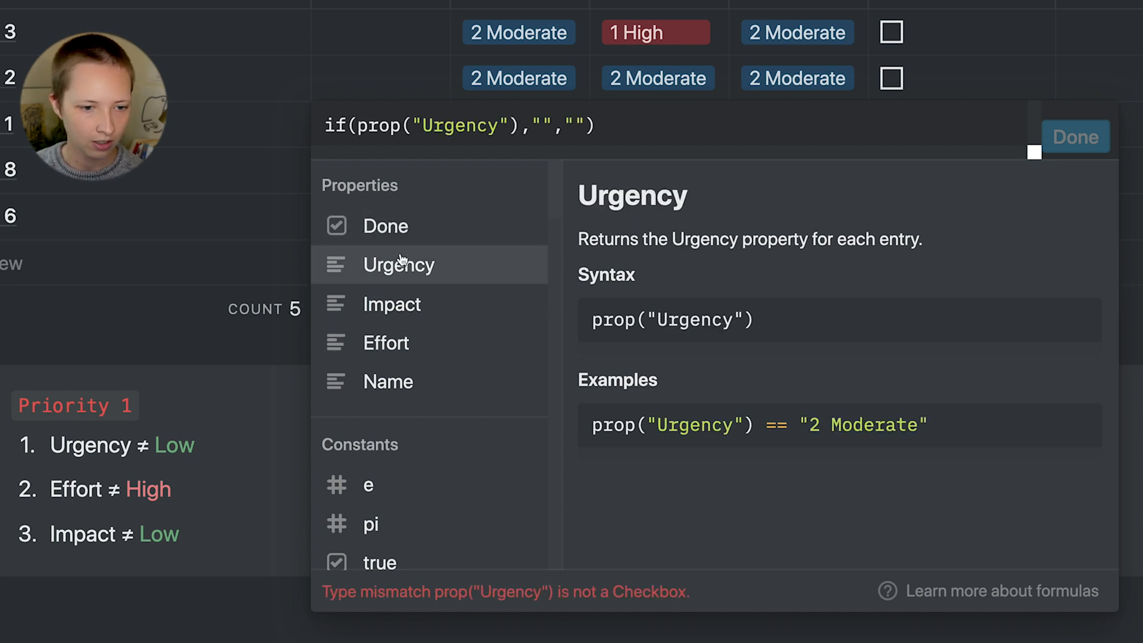
{"action": "type", "text": "contains"}
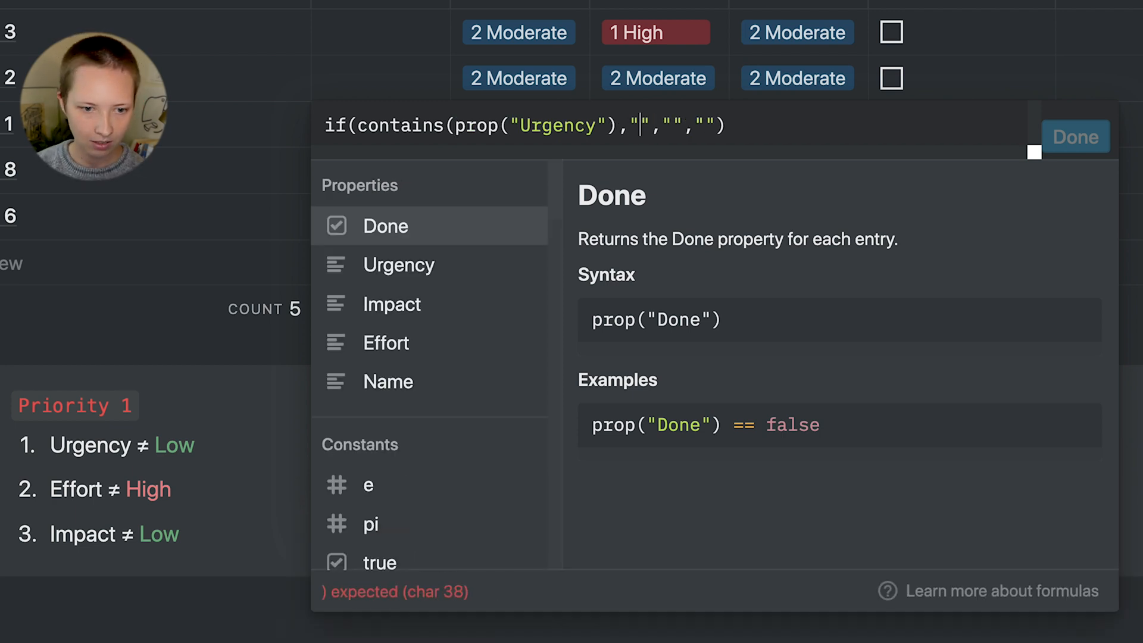
{"action": "type", "text": "L"}
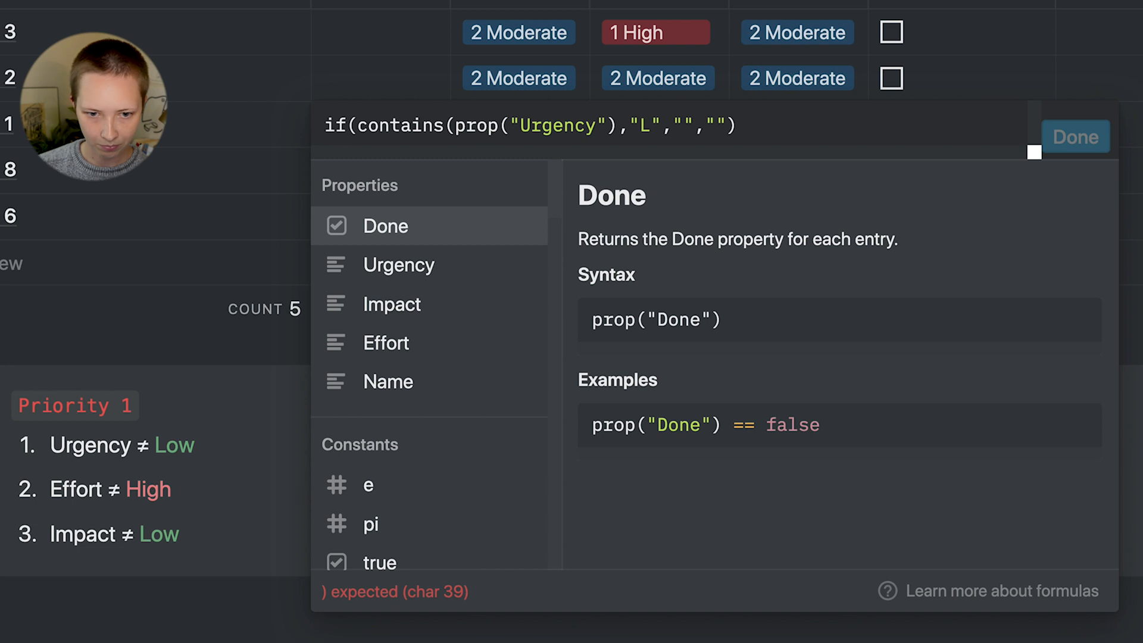
{"action": "type", "text": "ow"}
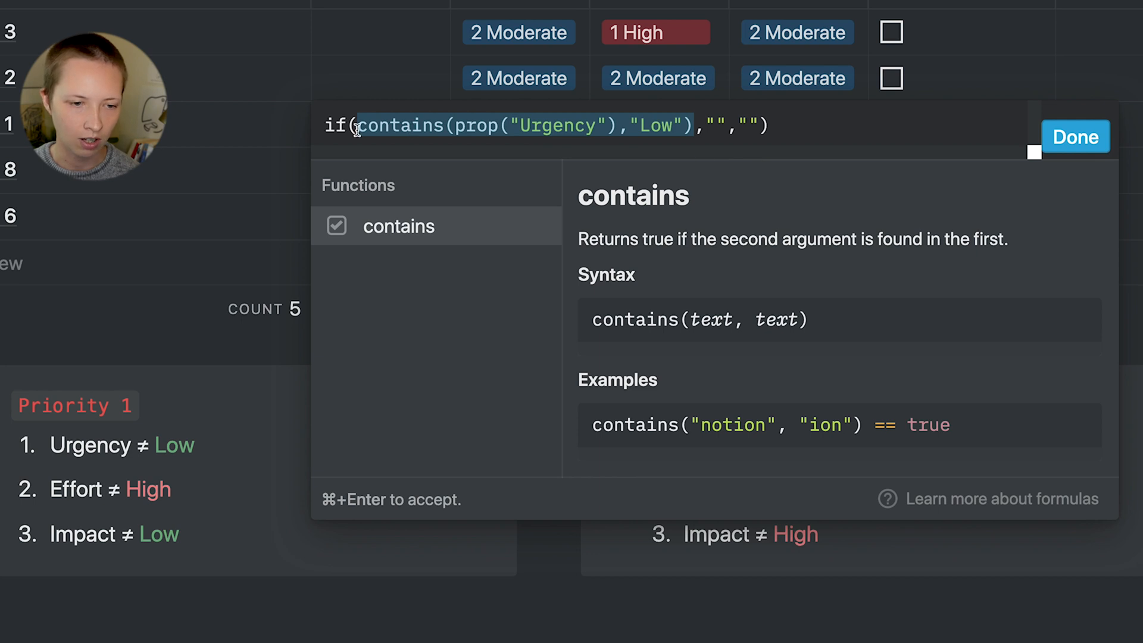
{"action": "type", "text": "not"}
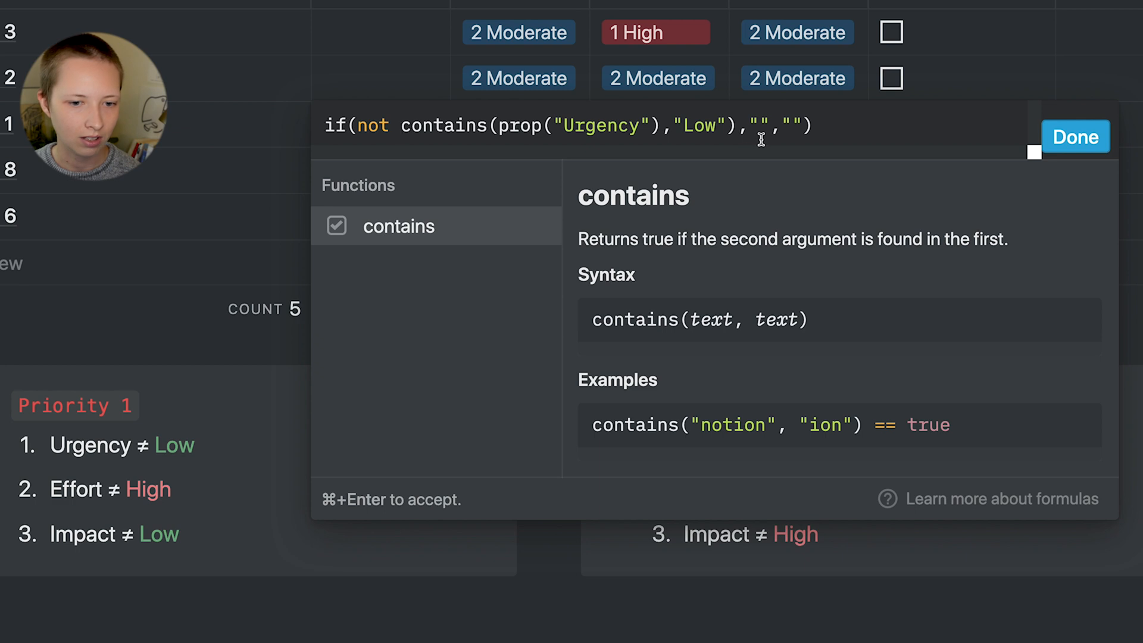
{"action": "left_click", "coordinate": [755, 125]}
{"action": "type", "text": "Priority 1"}
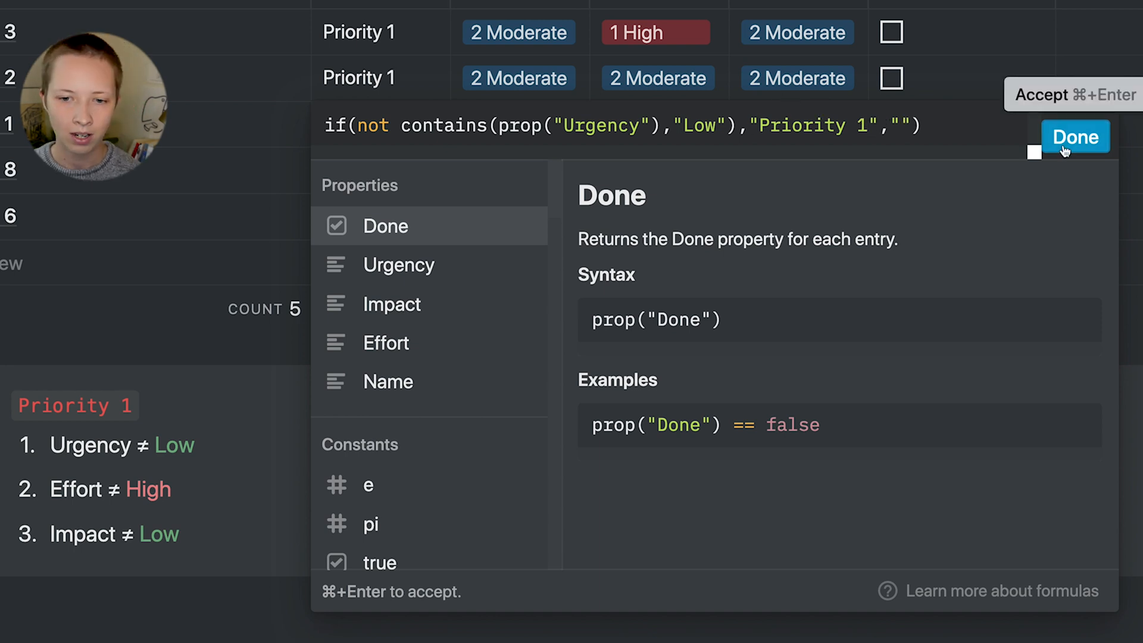
{"action": "left_click", "coordinate": [1075, 136]}
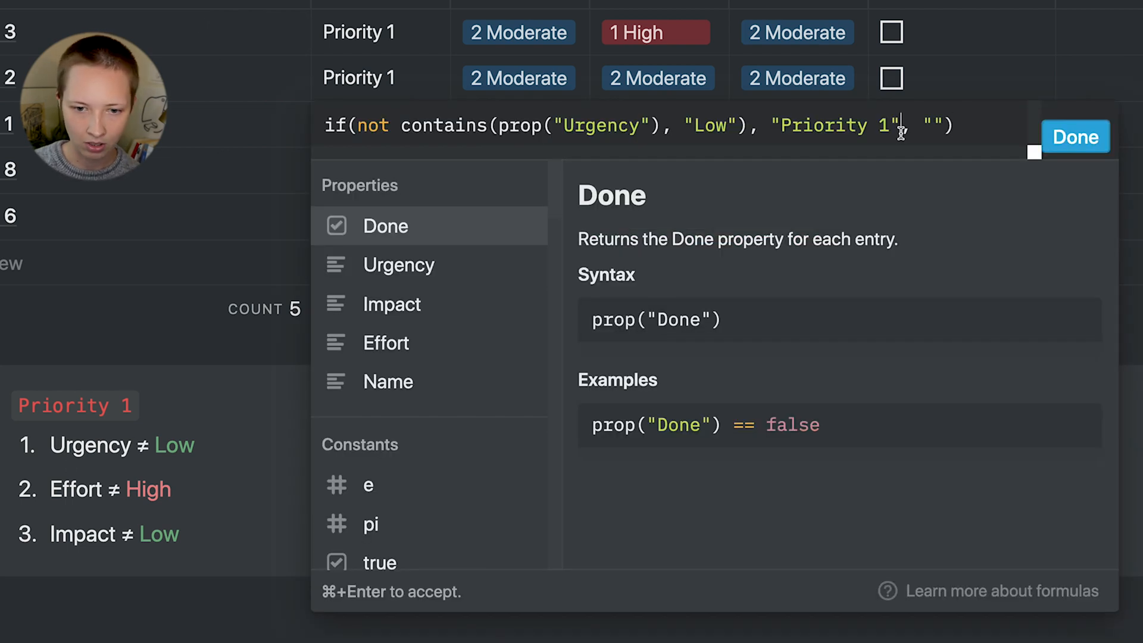
- Add 'and not contains' checks for Effort "High" and Impact to the Priority 1 condition
{"action": "type", "text": "and"}
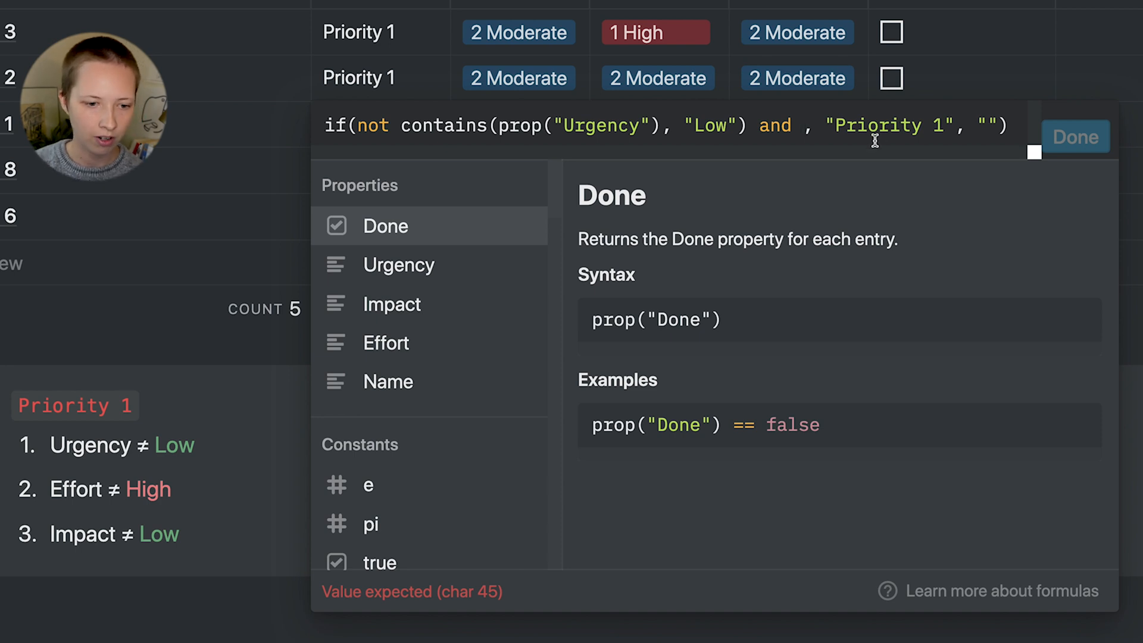
{"action": "type", "text": "not contains("}
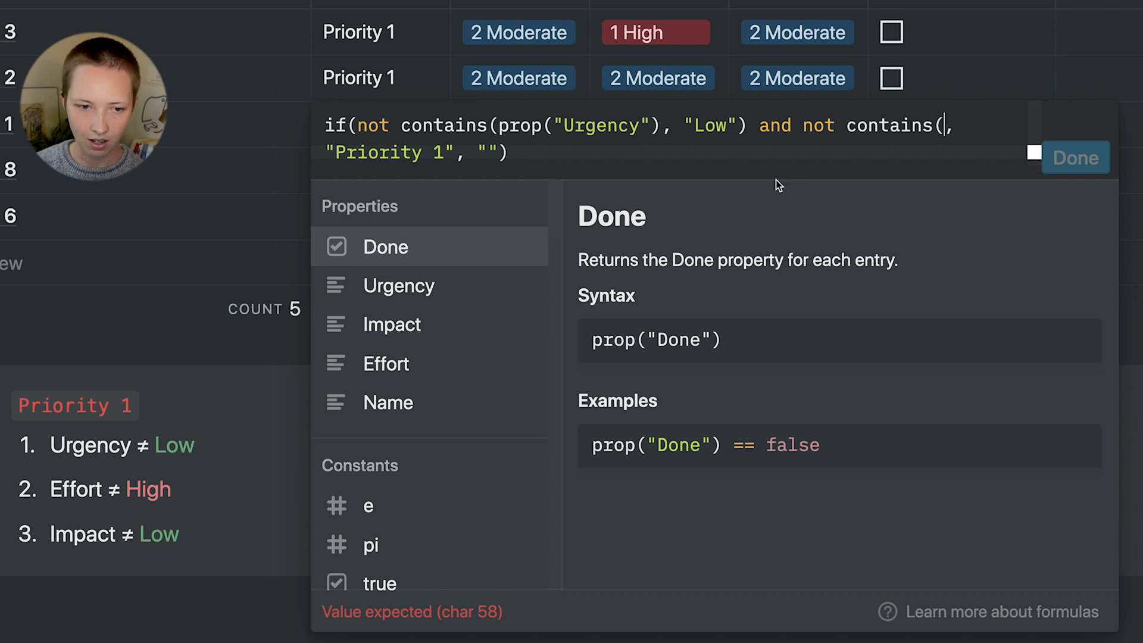
{"action": "left_click", "coordinate": [386, 363]}
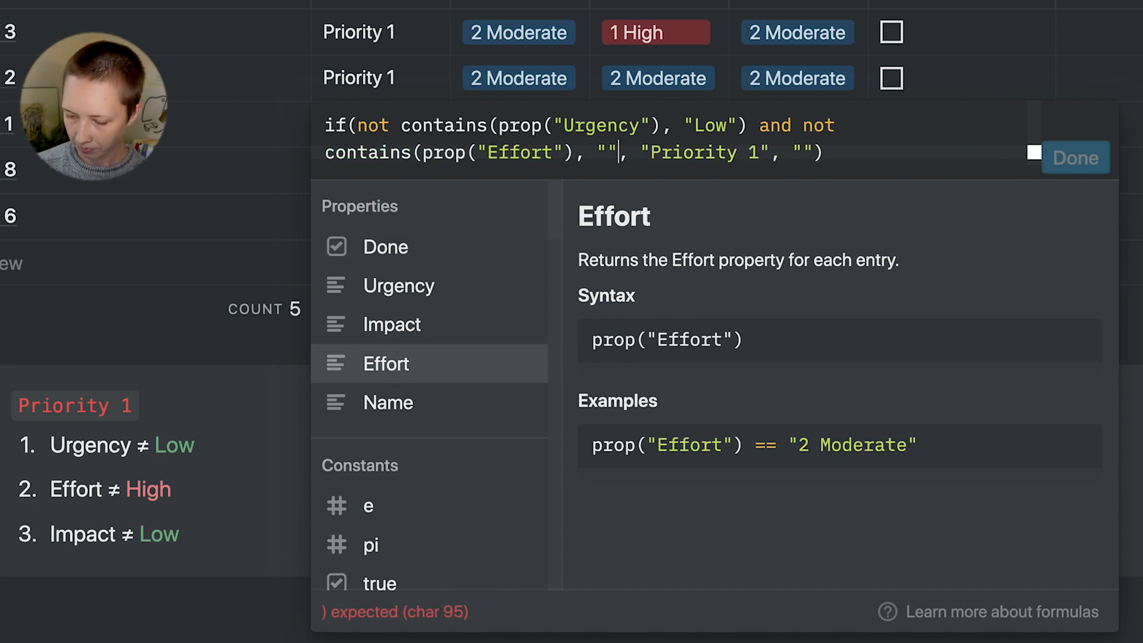
{"action": "type", "text": "High"}
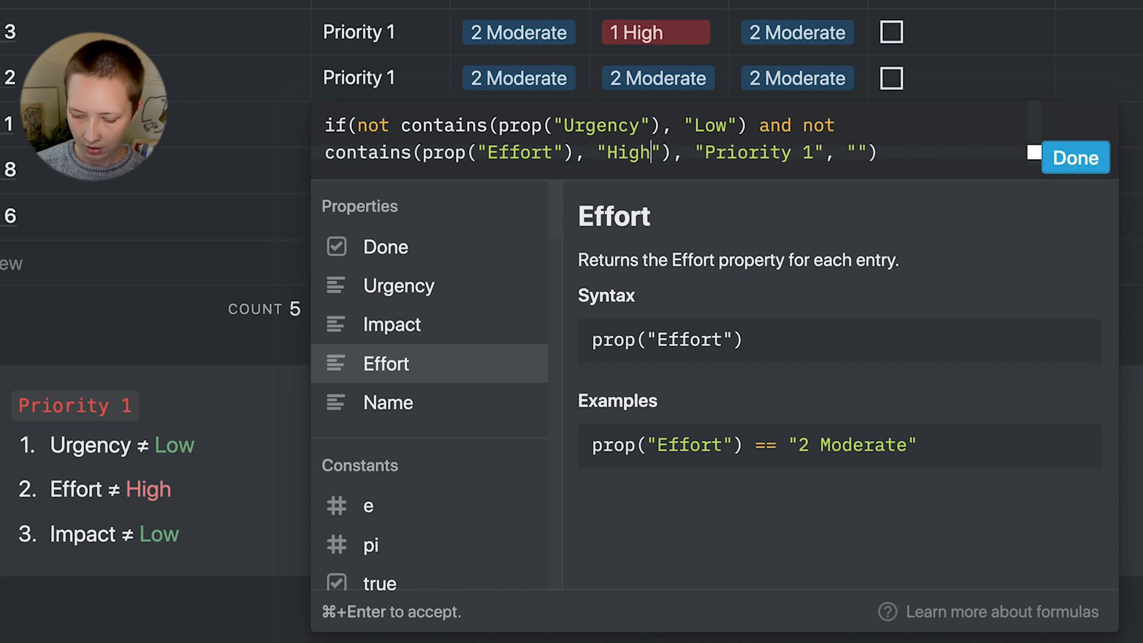
{"action": "left_click", "coordinate": [1077, 158]}
{"action": "type", "text": " and no"}
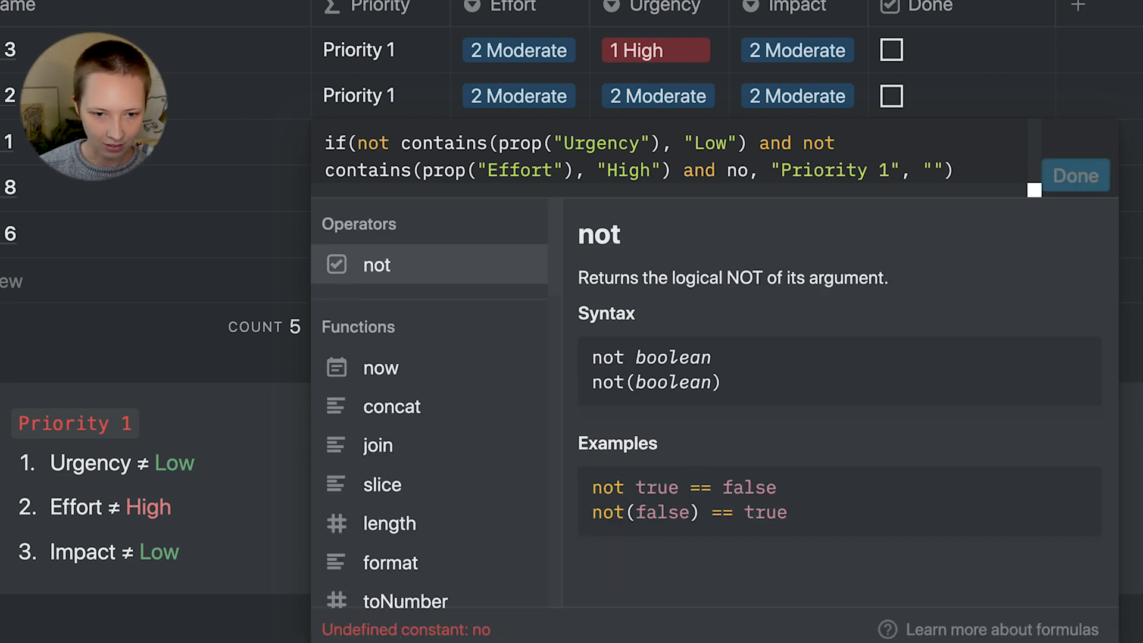
{"action": "type", "text": "contains"}
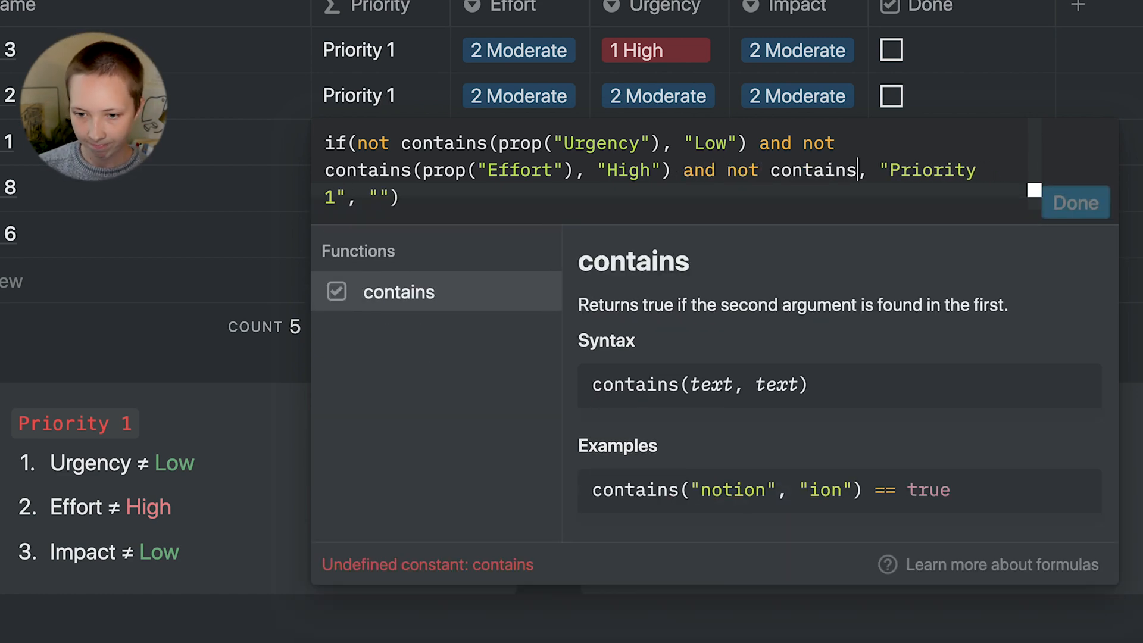
{"action": "type", "text": "("}
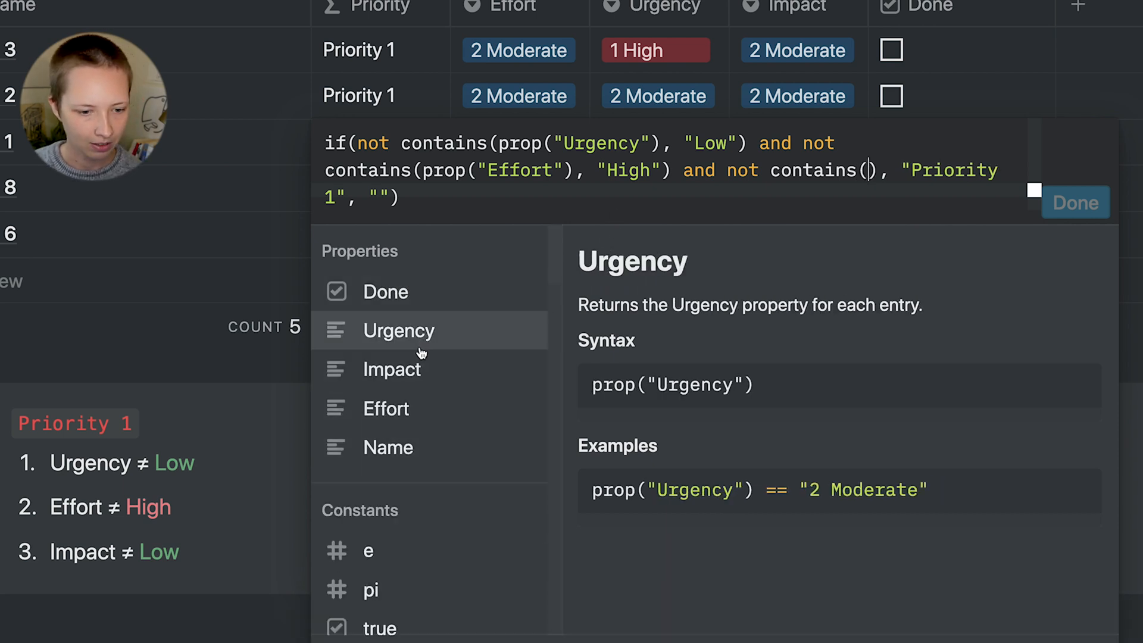
{"action": "left_click", "coordinate": [391, 369]}
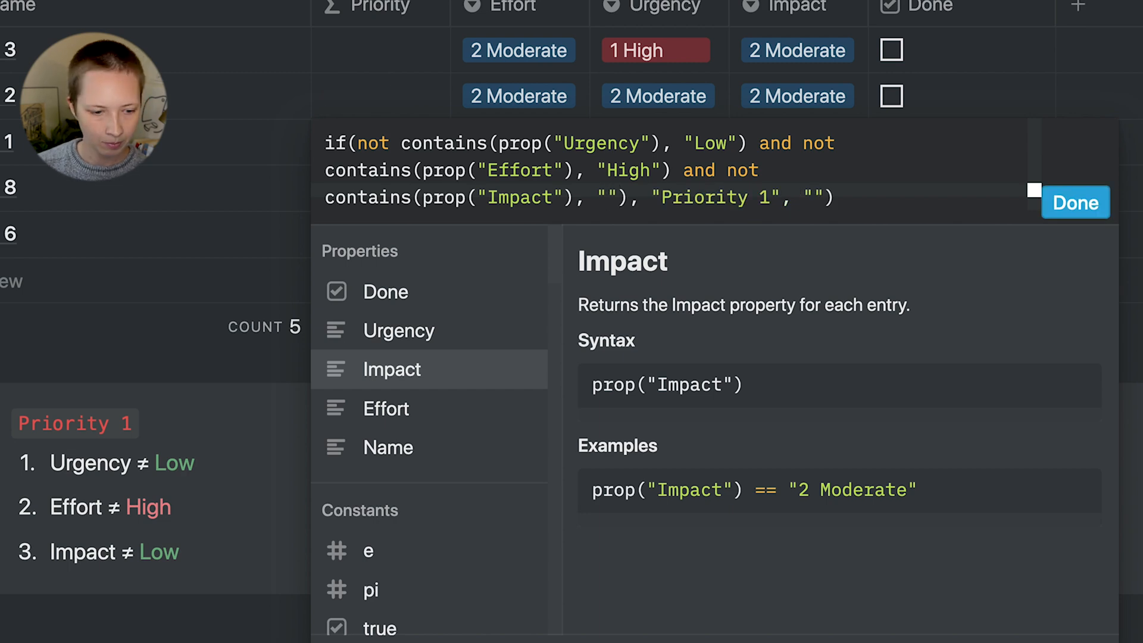
{"action": "left_click", "coordinate": [1078, 202]}
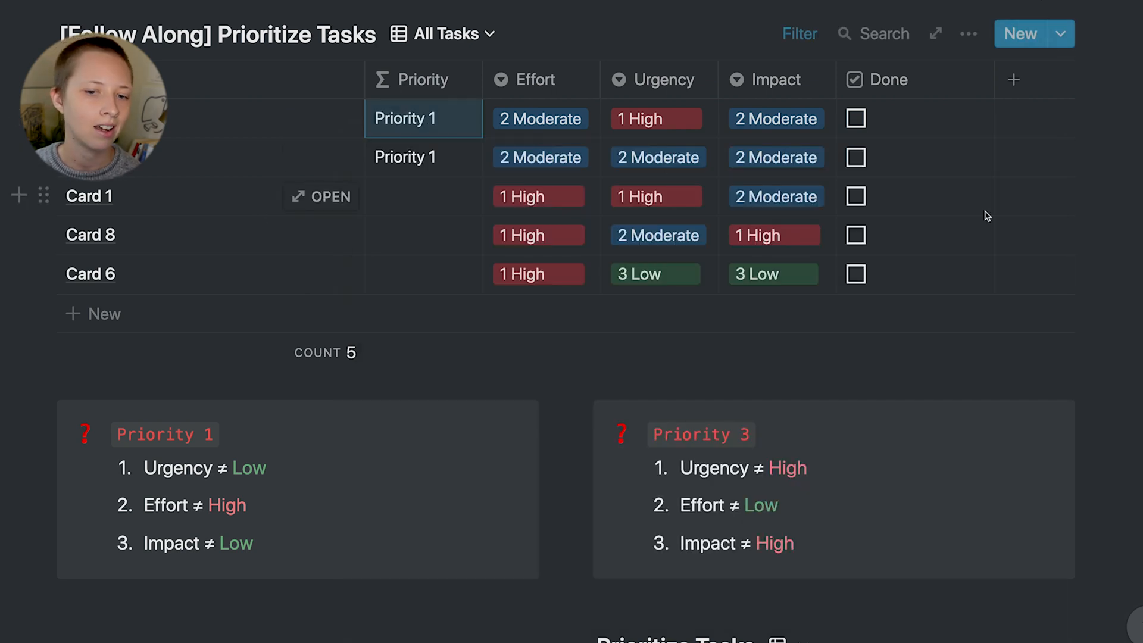
{"action": "mouse_move", "coordinate": [444, 195]}
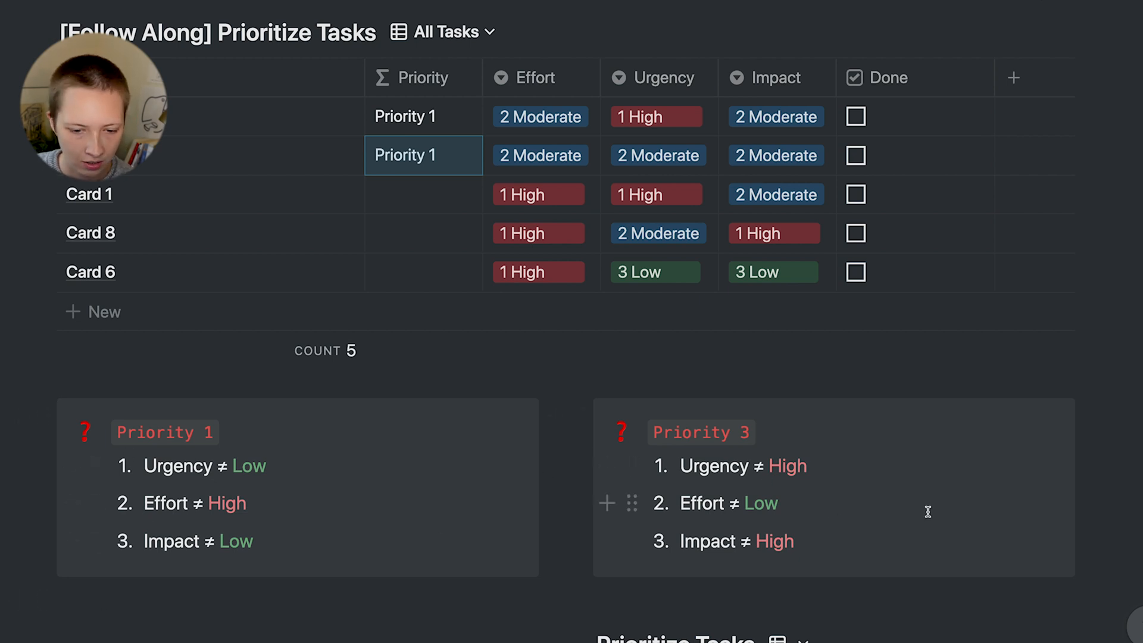
{"action": "mouse_move", "coordinate": [955, 487]}
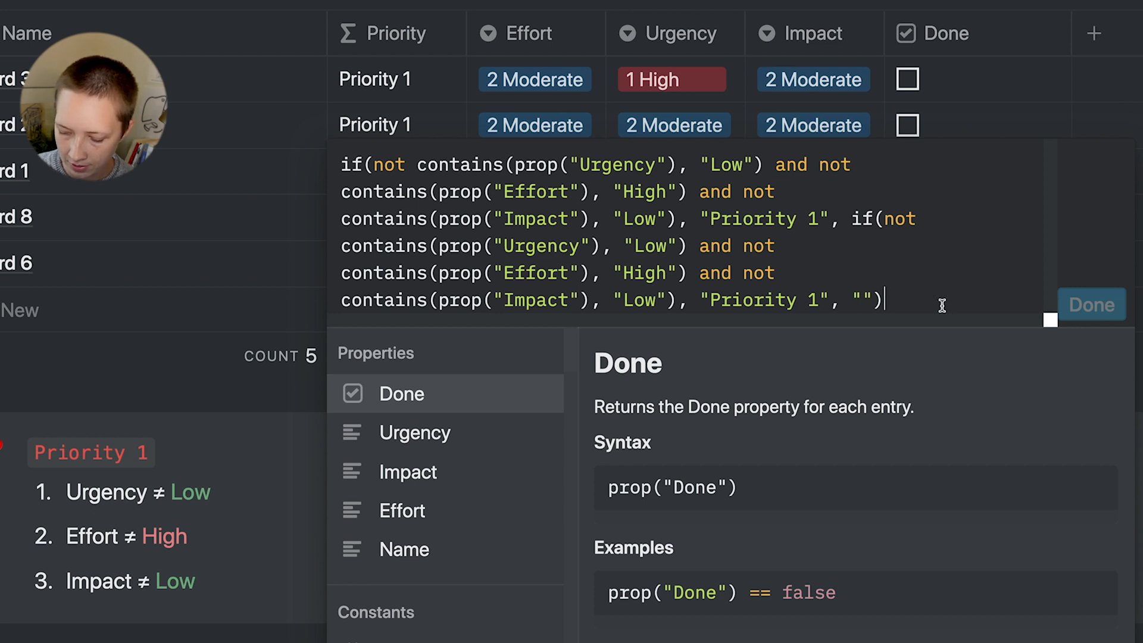
- Add a nested if: Urgency not High, Effort not Low, Impact not High gives Priority 3, else Priority 2
{"action": "type", "text": ")"}
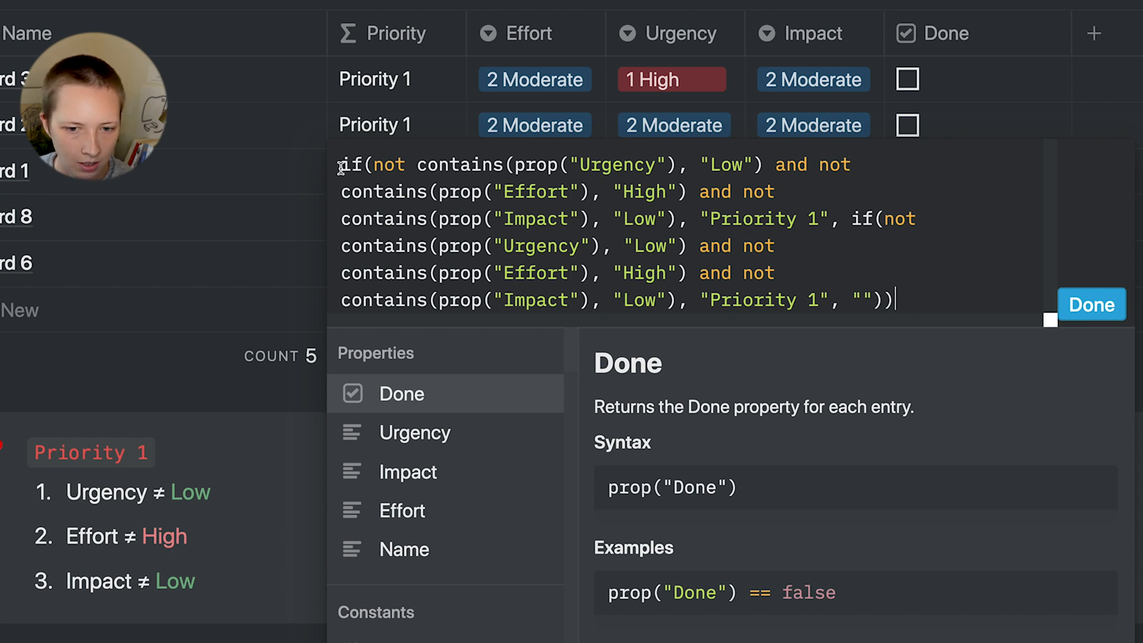
{"action": "left_click_drag", "start_coordinate": [660, 192], "coordinate": [824, 219]}
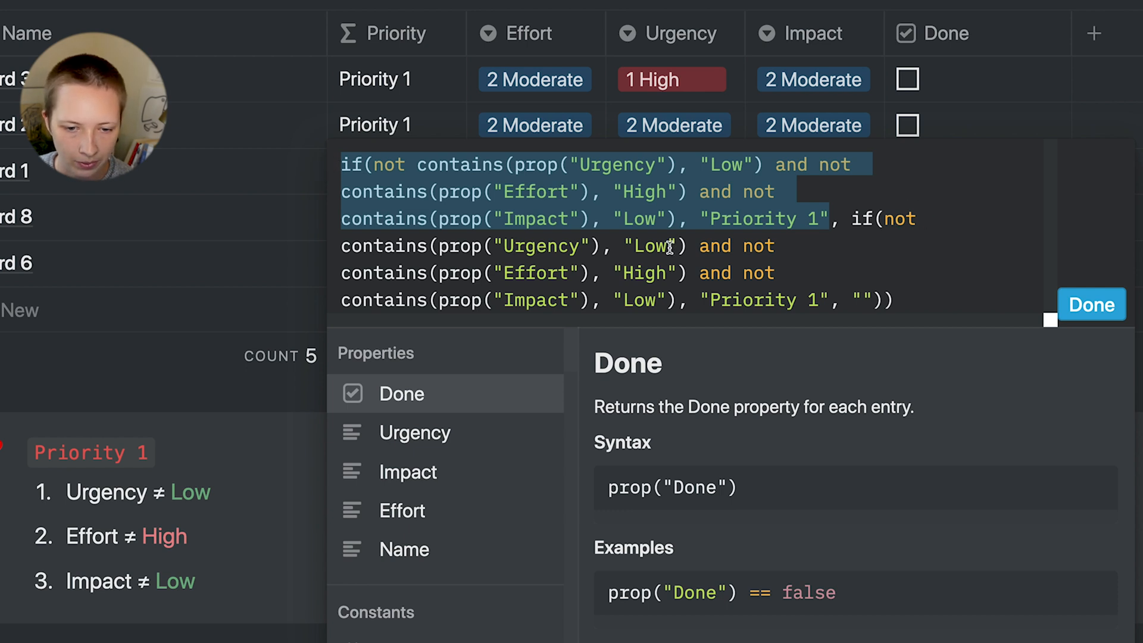
{"action": "type", "text": "High"}
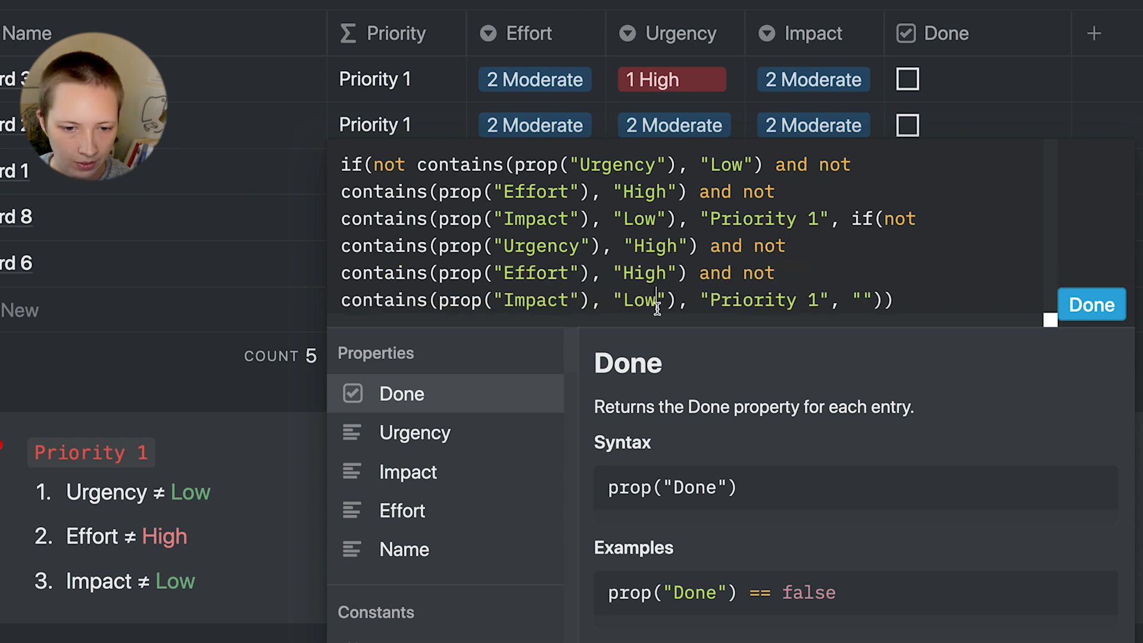
{"action": "double_click", "coordinate": [645, 273]}
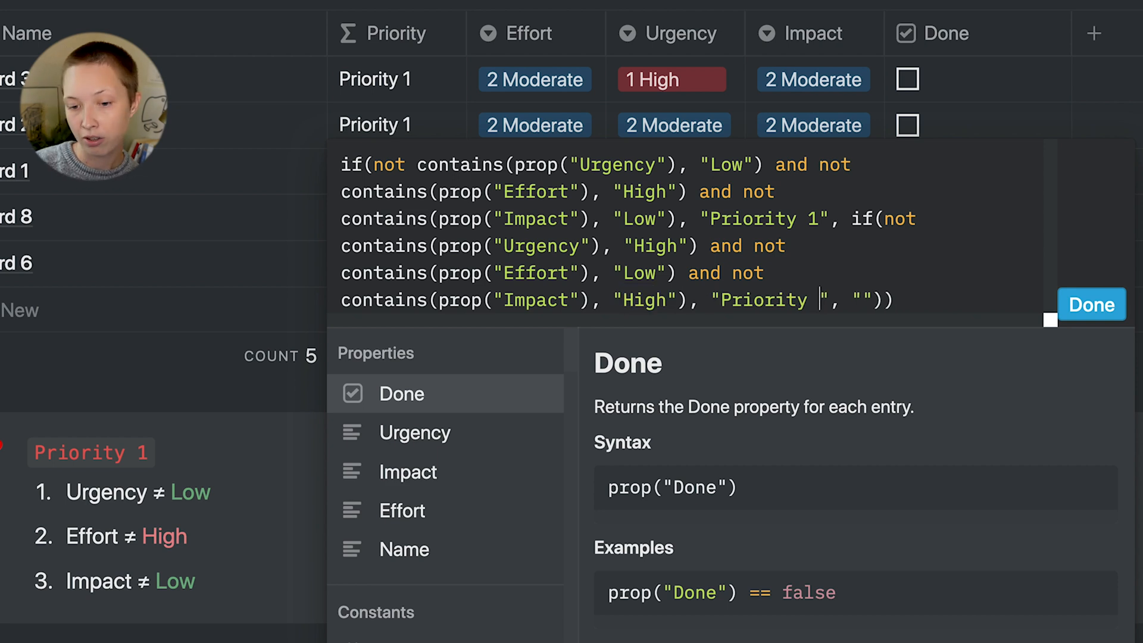
{"action": "type", "text": "3"}
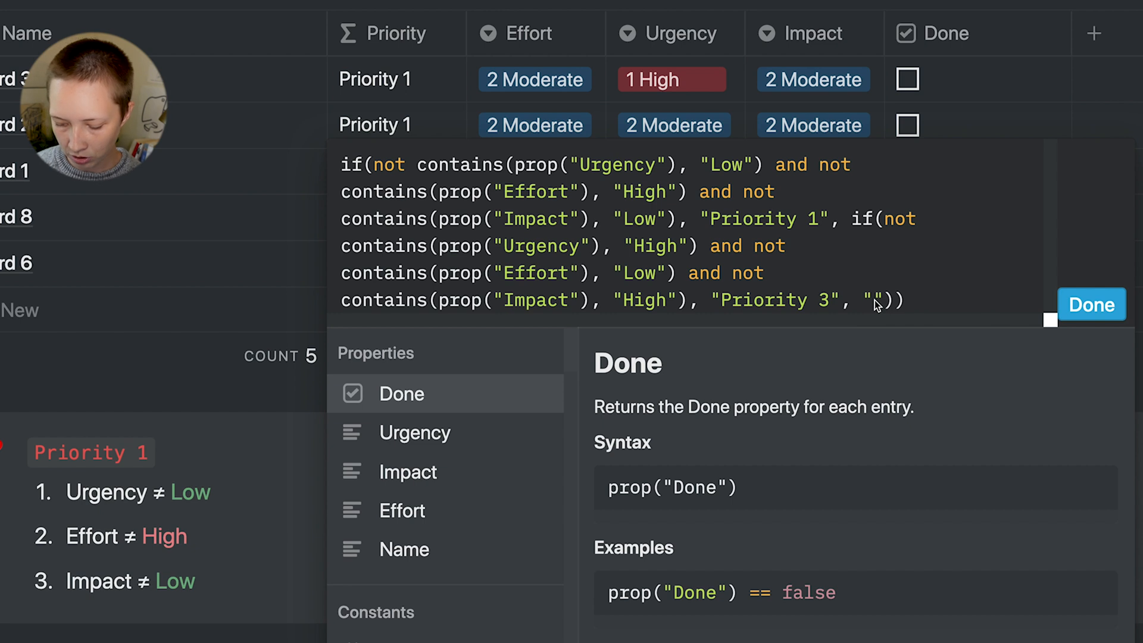
{"action": "type", "text": "Prior"}
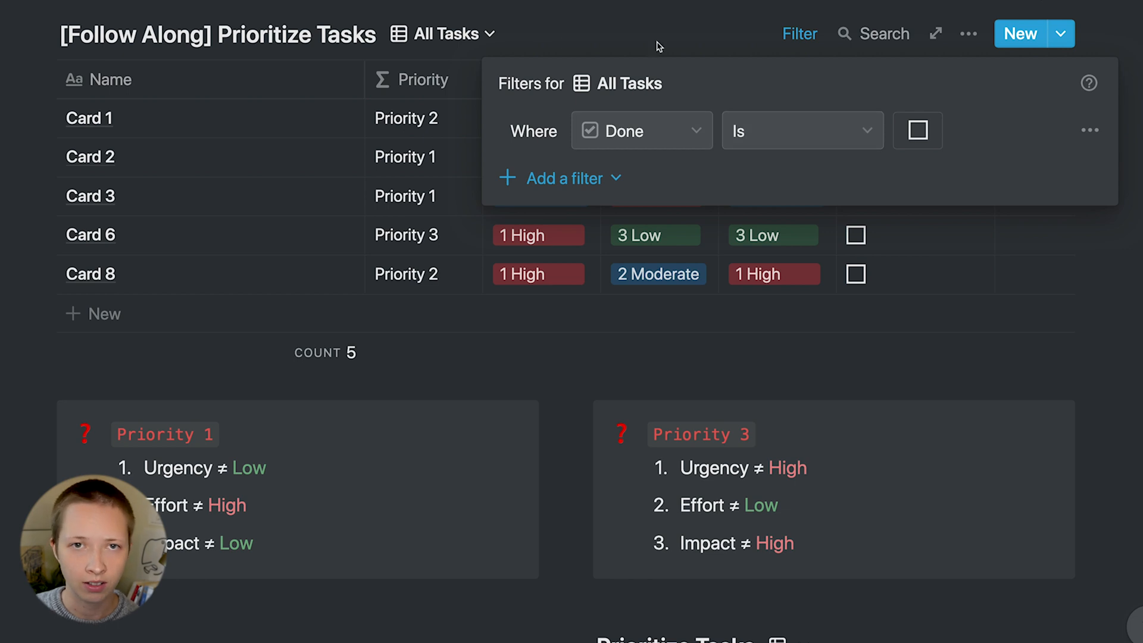
- Delete the Done filter from the All Tasks view
{"action": "left_click", "coordinate": [1088, 129]}
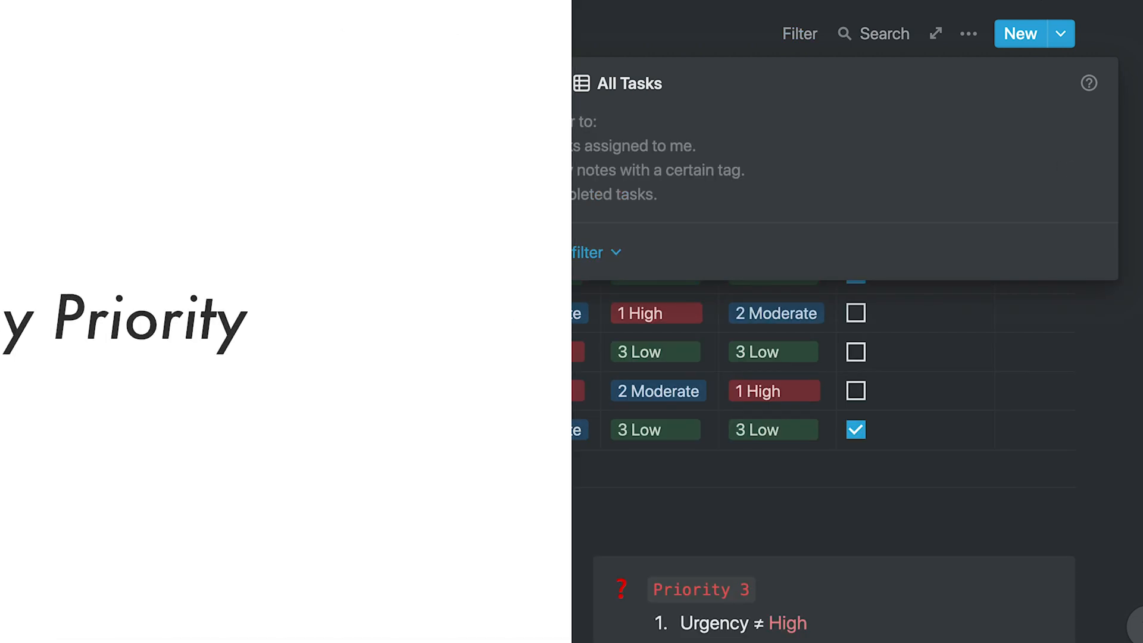
{"action": "left_click", "coordinate": [422, 79]}
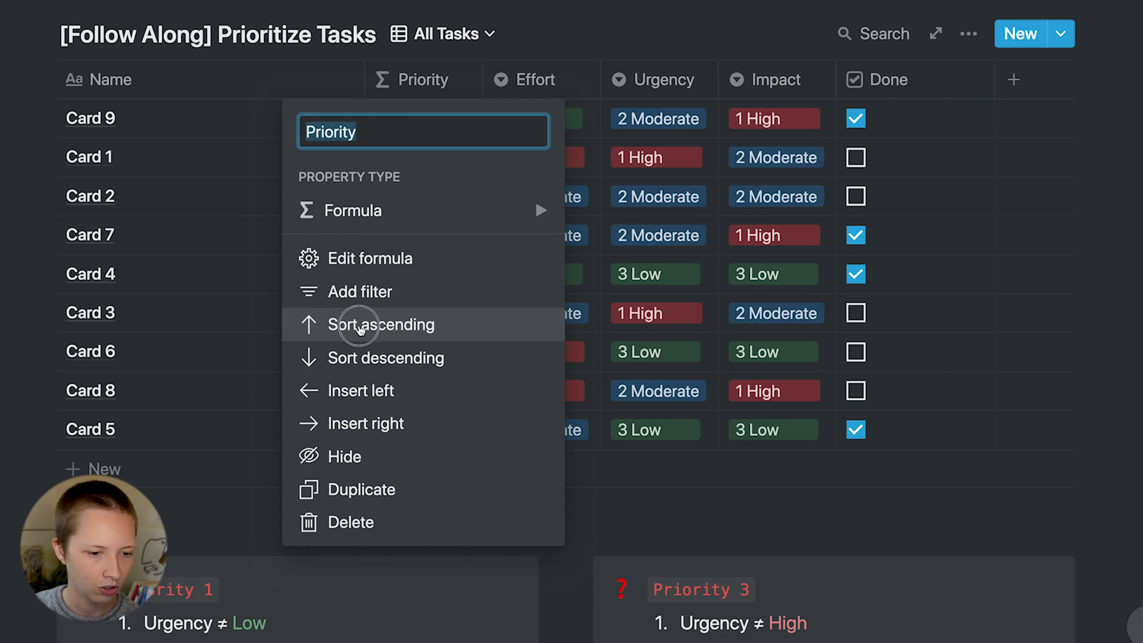
- Sort by Priority ascending, then Effort descending, Urgency, and Impact ascending
{"action": "left_click", "coordinate": [362, 325]}
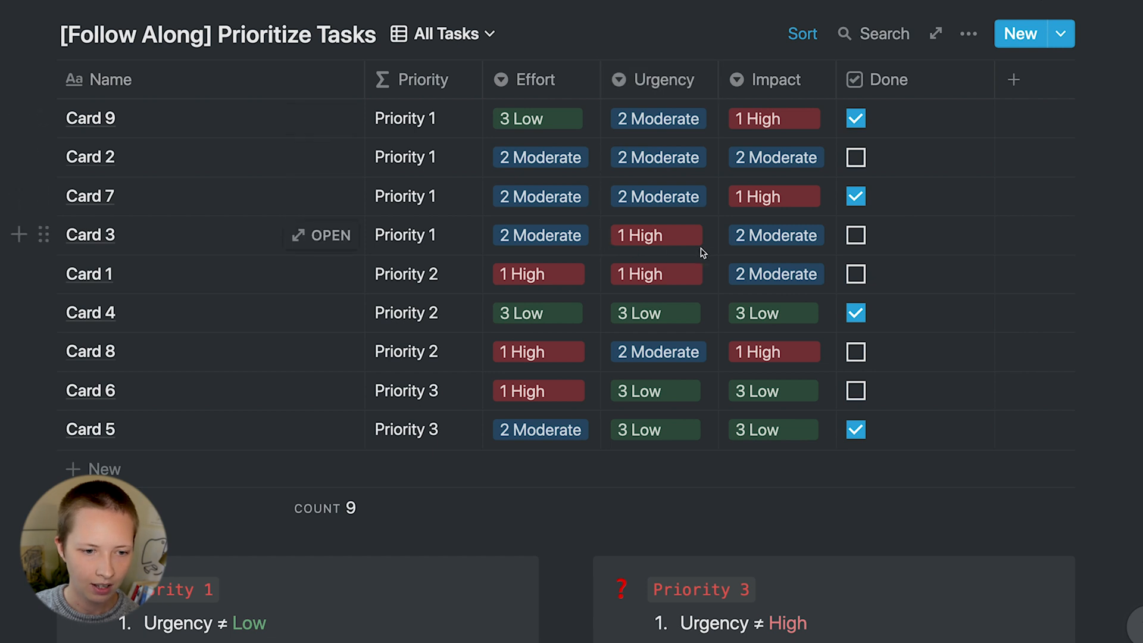
{"action": "mouse_move", "coordinate": [95, 249]}
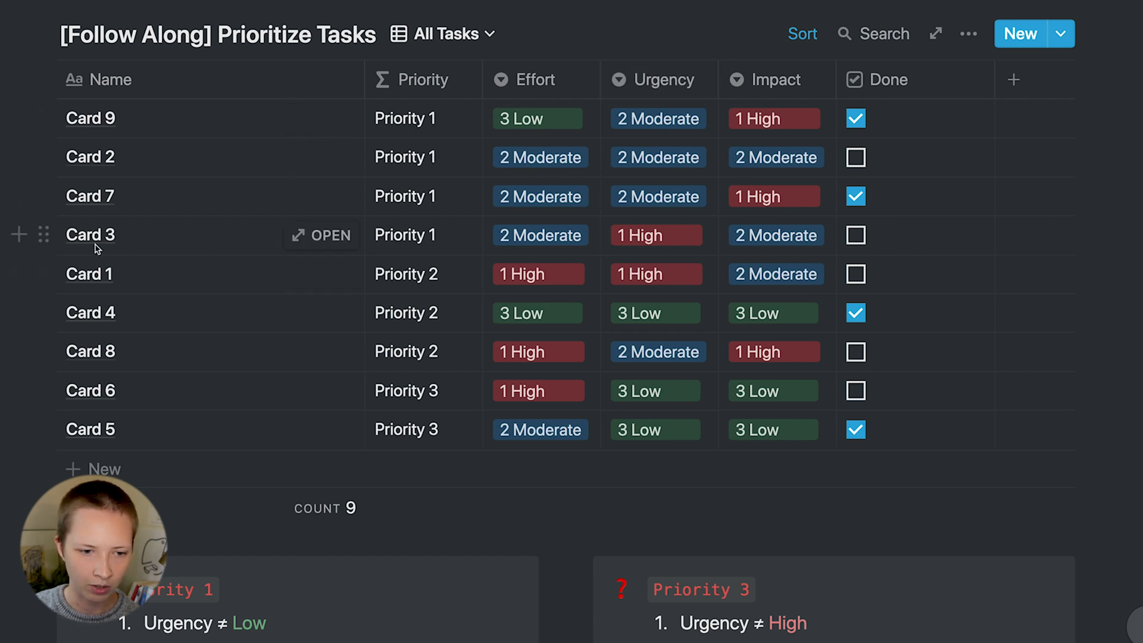
{"action": "mouse_move", "coordinate": [606, 243]}
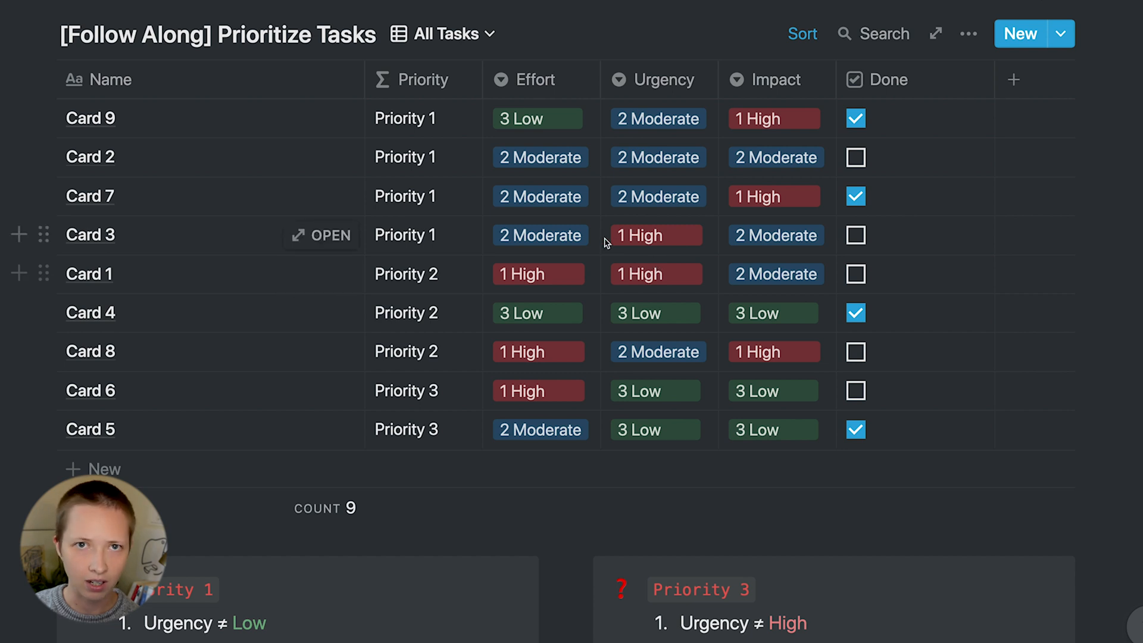
{"action": "mouse_move", "coordinate": [794, 33]}
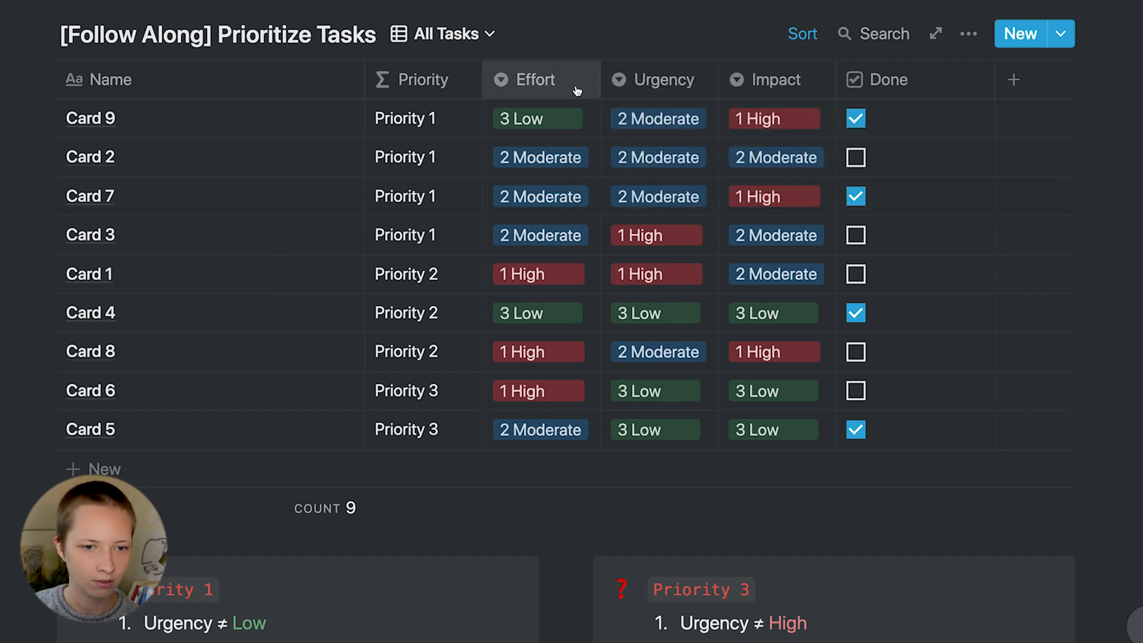
{"action": "left_click", "coordinate": [535, 79]}
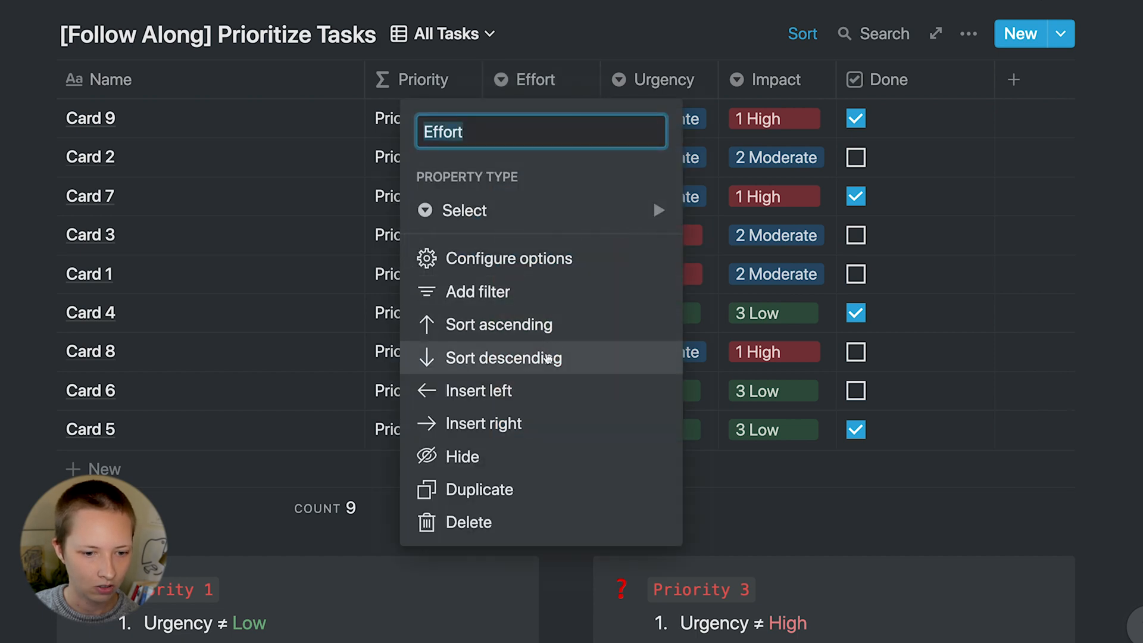
{"action": "left_click", "coordinate": [503, 358]}
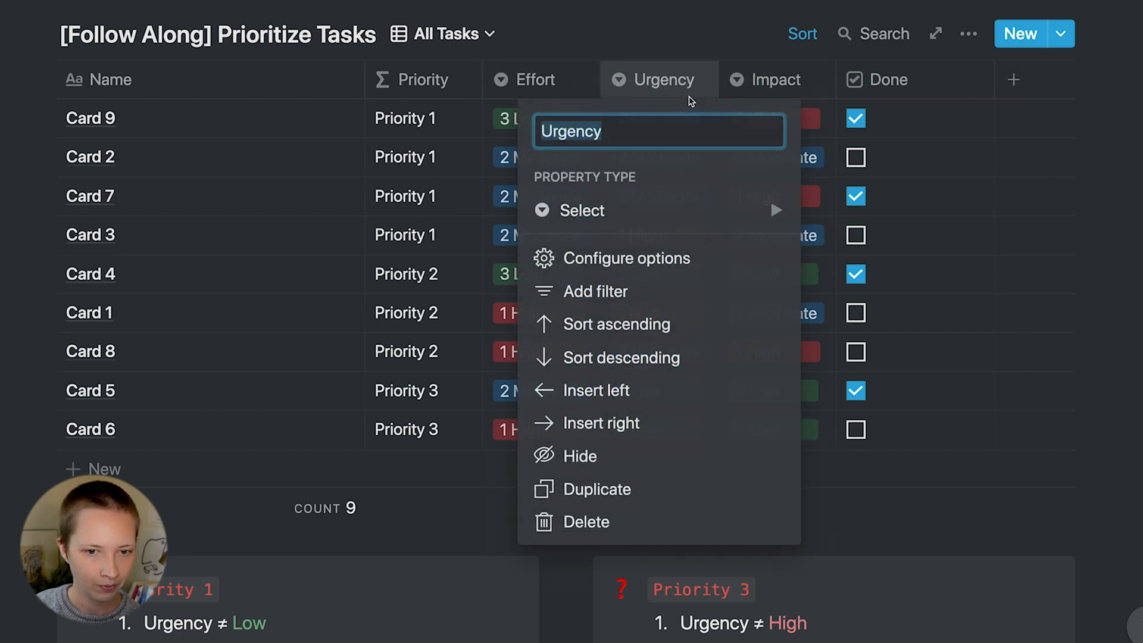
{"action": "left_click", "coordinate": [802, 34]}
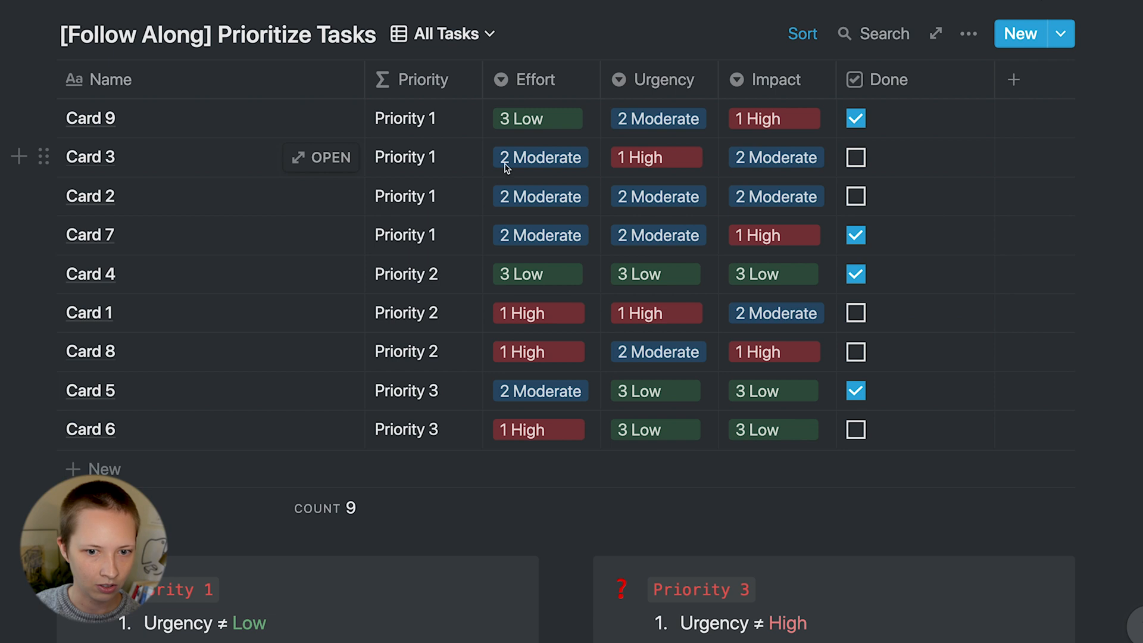
{"action": "mouse_move", "coordinate": [163, 162]}
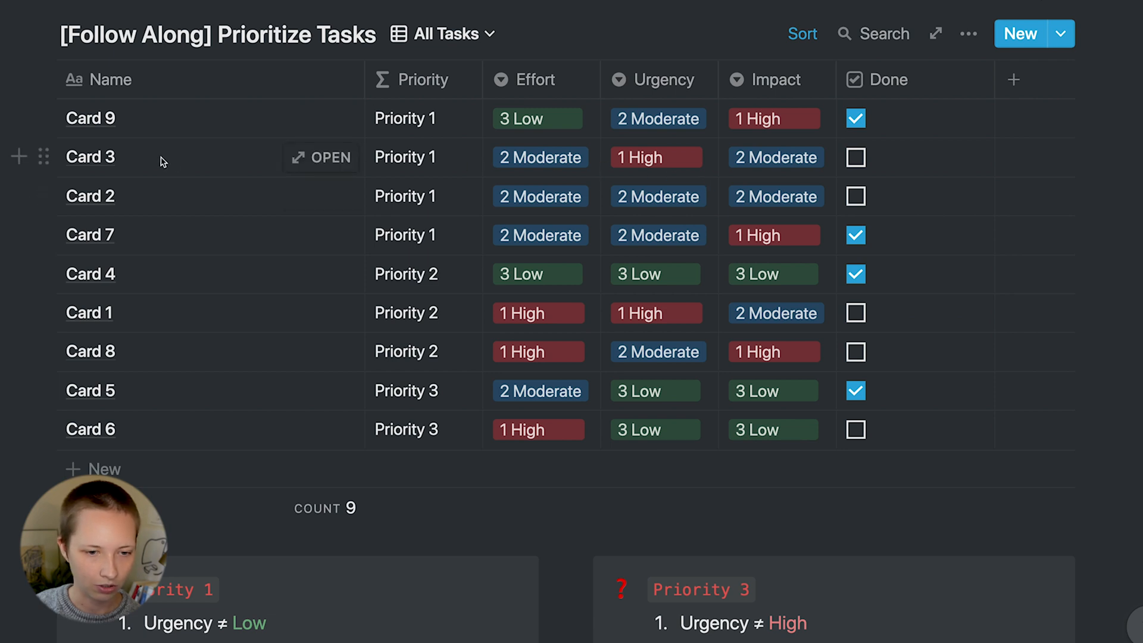
{"action": "mouse_move", "coordinate": [571, 125]}
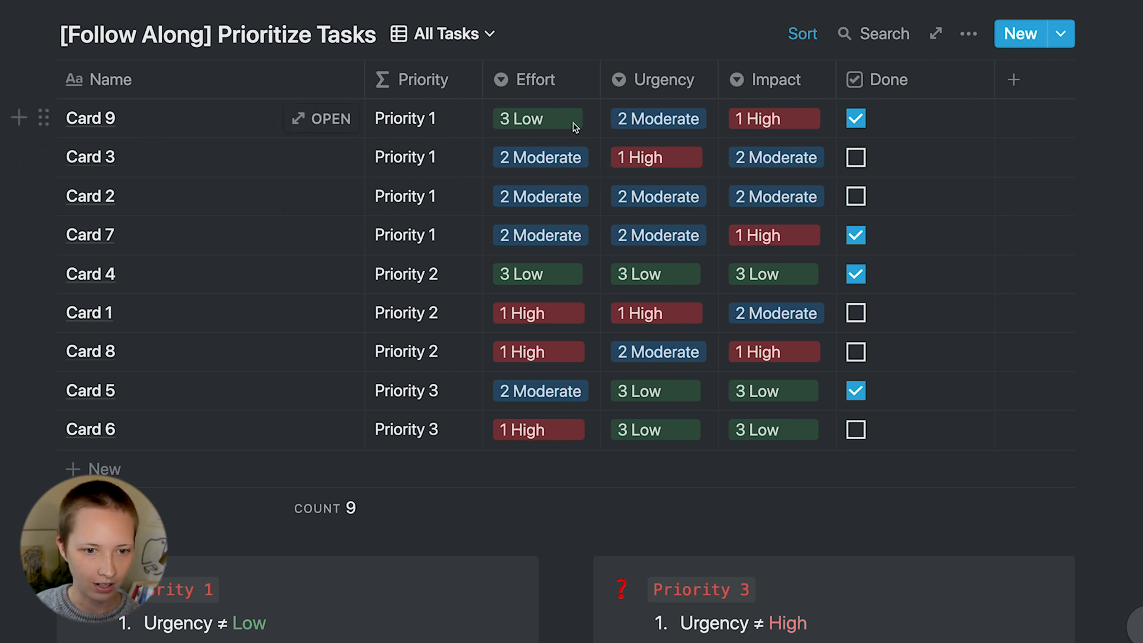
{"action": "left_click", "coordinate": [776, 79]}
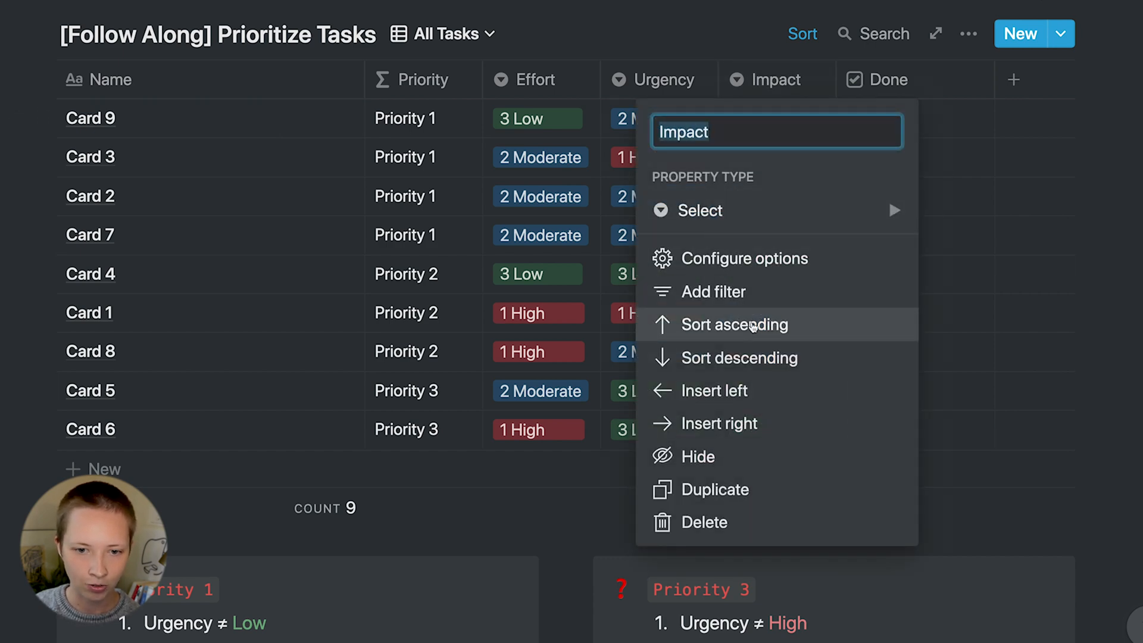
{"action": "left_click", "coordinate": [734, 325]}
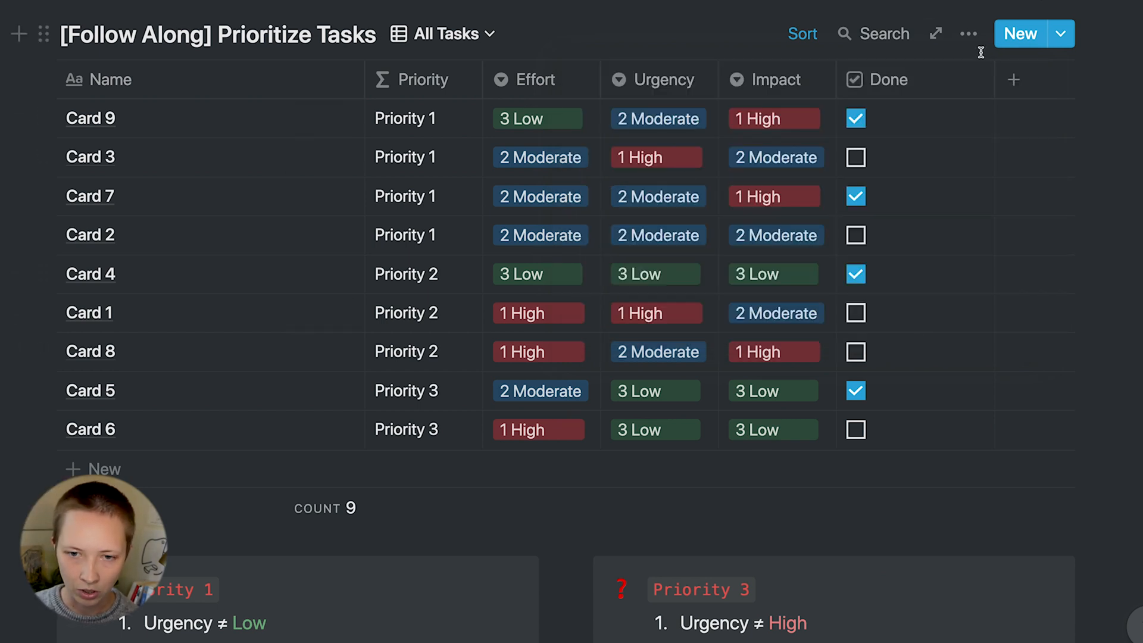
- Add a Done-is-unchecked filter from the Done column header
{"action": "left_click", "coordinate": [891, 79]}
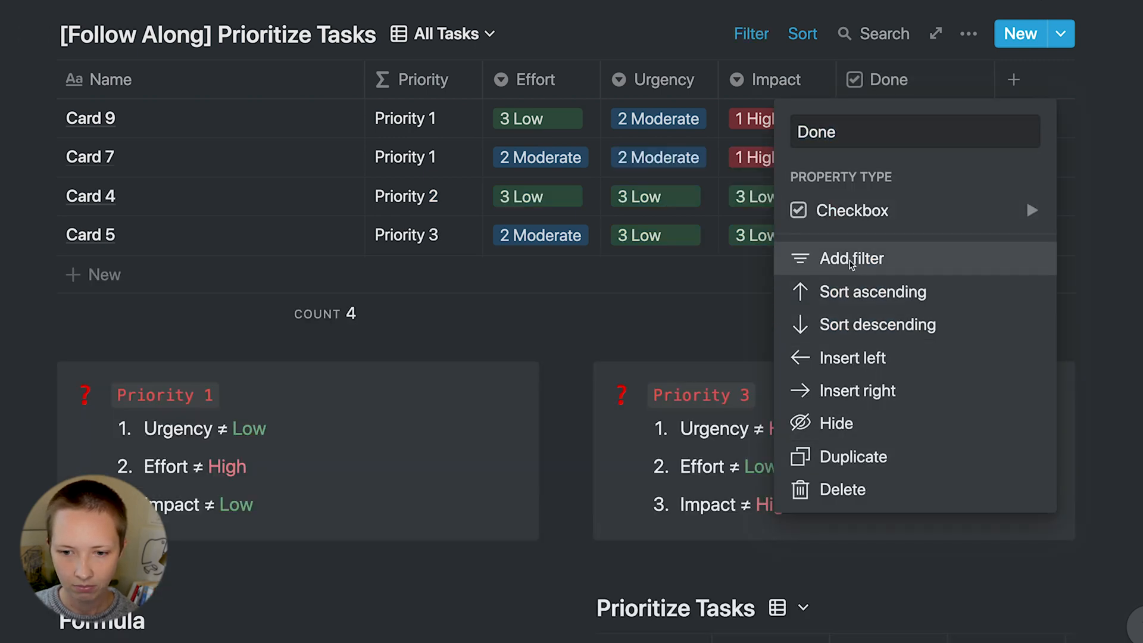
{"action": "left_click", "coordinate": [851, 258]}
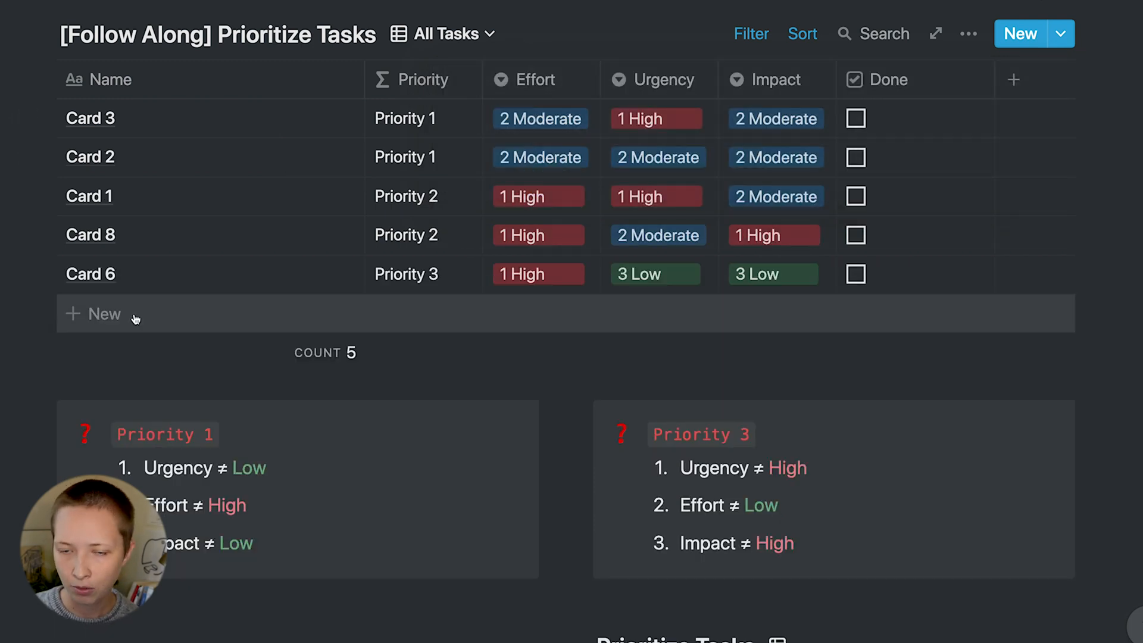
{"action": "left_click", "coordinate": [104, 314]}
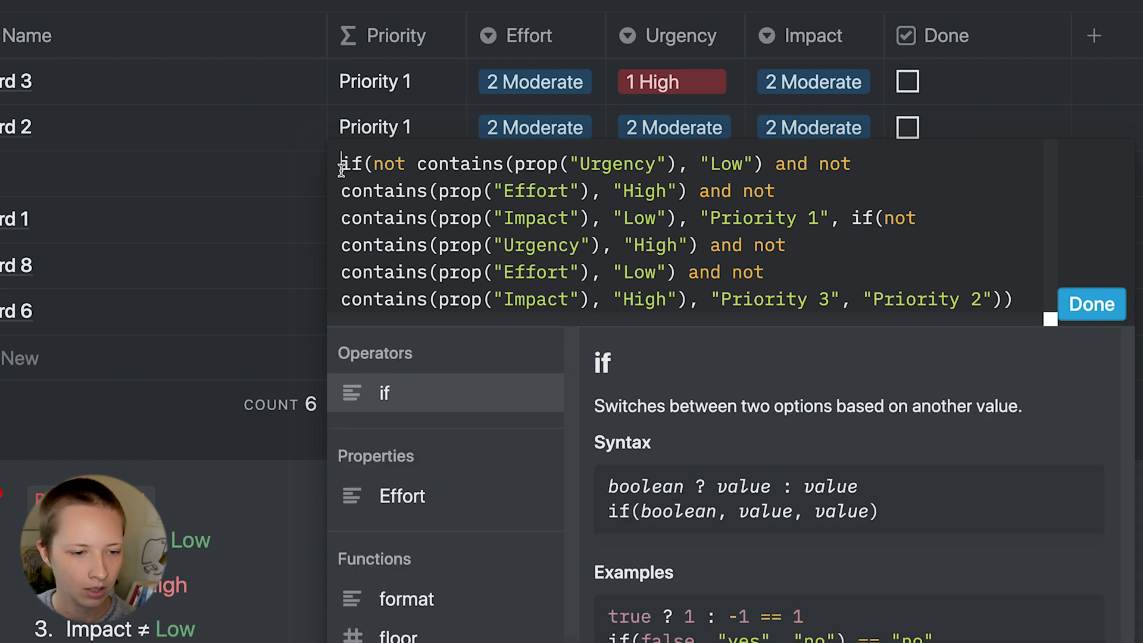
- Wrap the Priority formula in an if() that stays blank unless Effort, Impact and Urgency are filled
{"action": "type", "text": "if(not empty("}
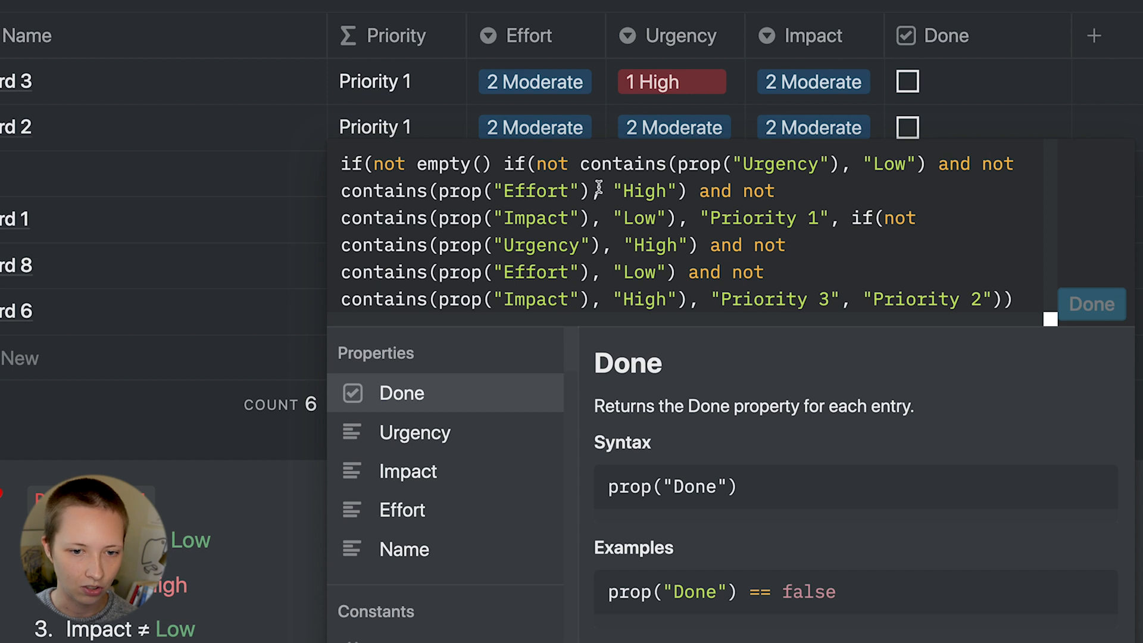
{"action": "left_click", "coordinate": [402, 511]}
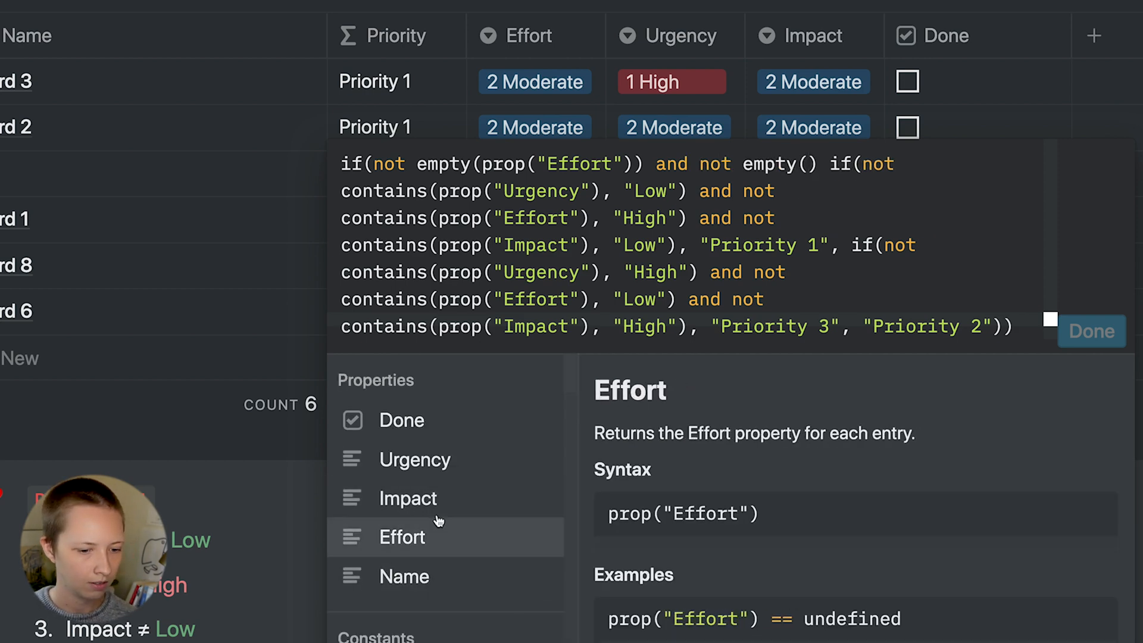
{"action": "left_click", "coordinate": [408, 498]}
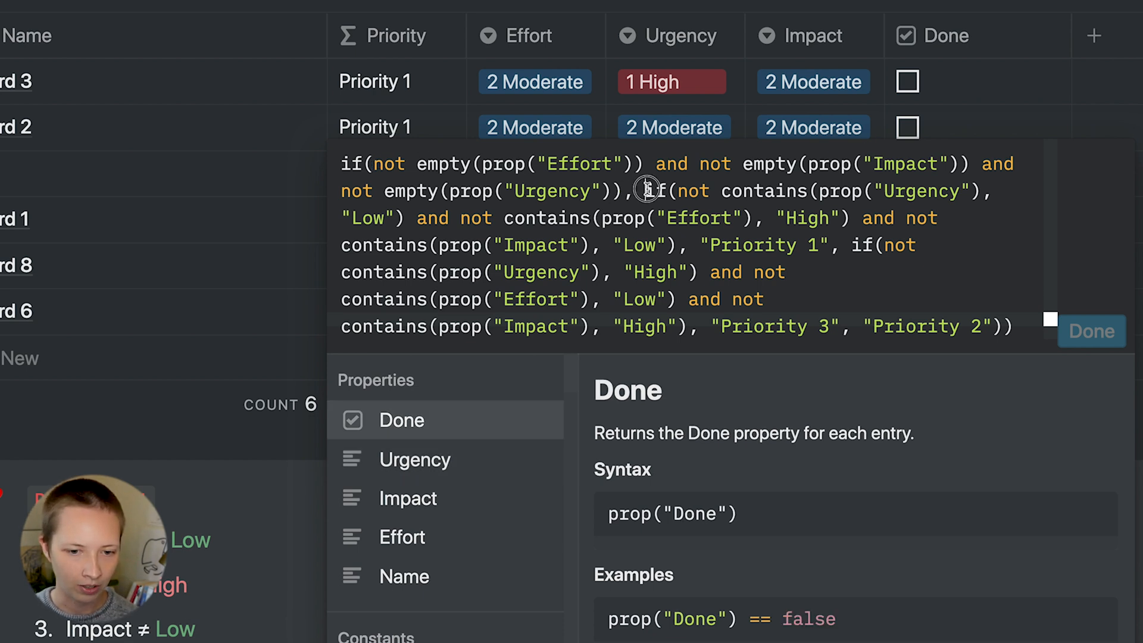
{"action": "left_click_drag", "start_coordinate": [648, 191], "coordinate": [1013, 326]}
{"action": "type", "text": ", \""}
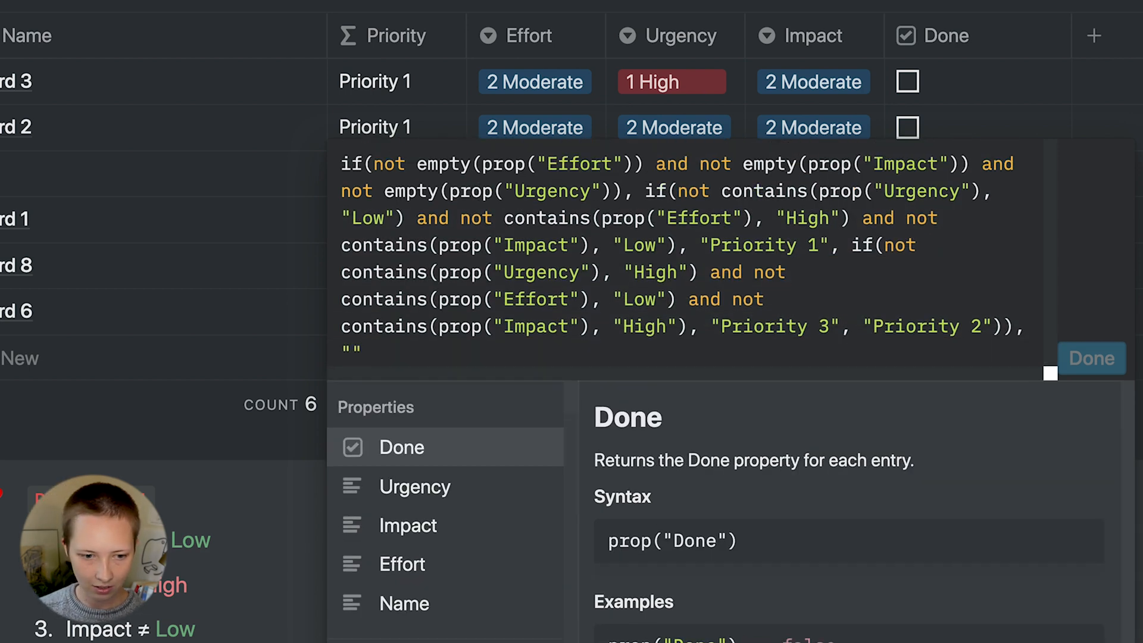
{"action": "type", "text": ")"}
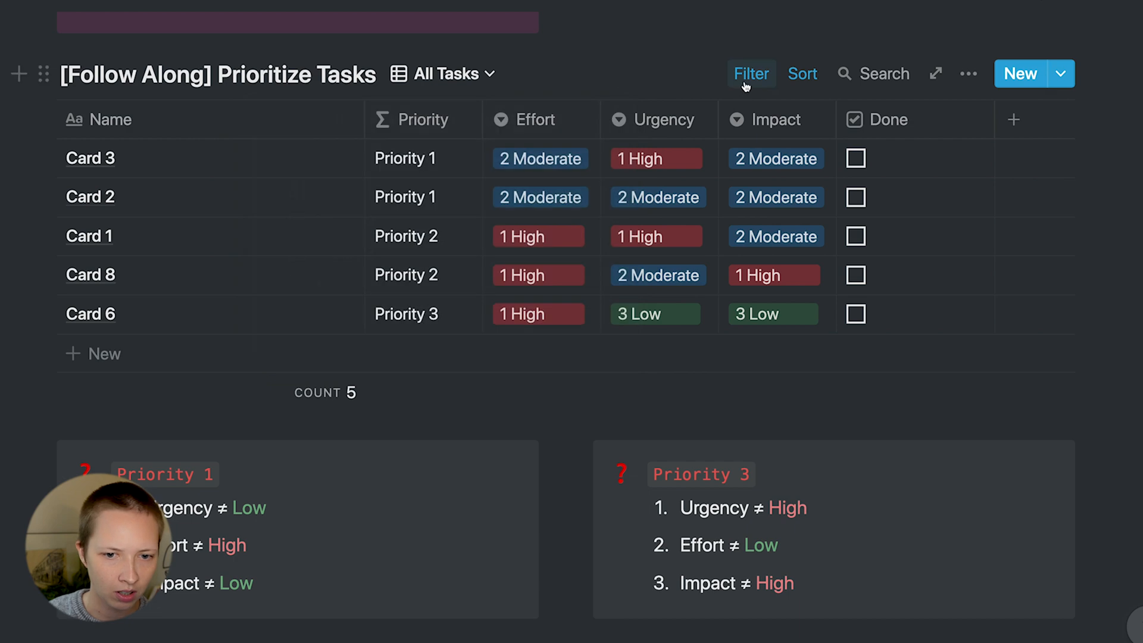
- Review the Archive, Priority 1 and All Tasks views, ending on Priority 1
{"action": "left_click", "coordinate": [442, 74]}
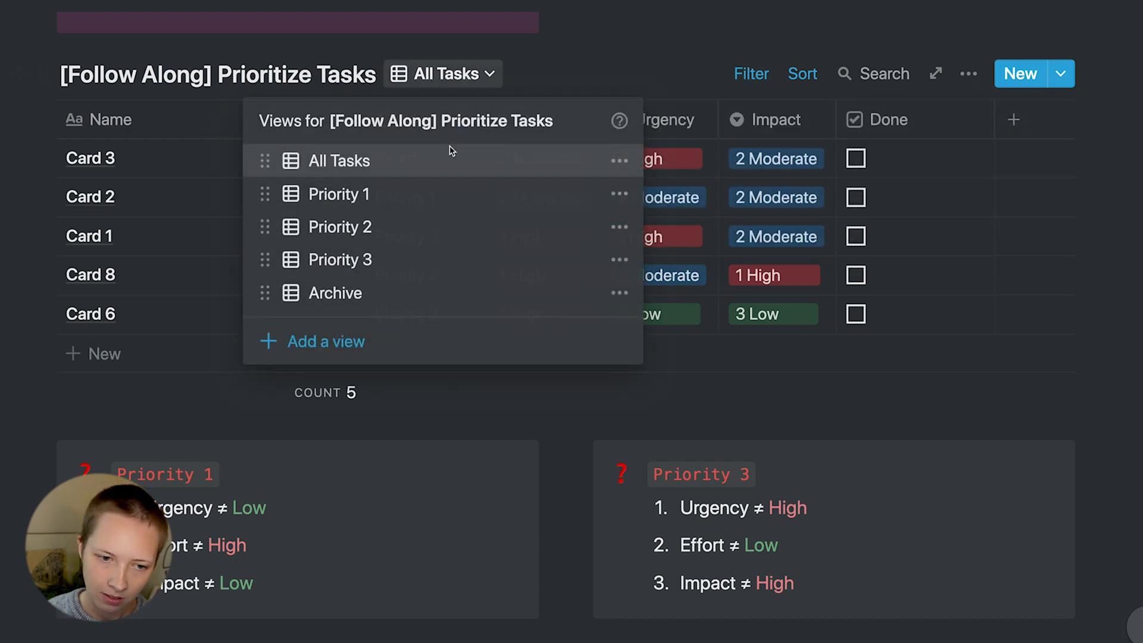
{"action": "left_click", "coordinate": [334, 293]}
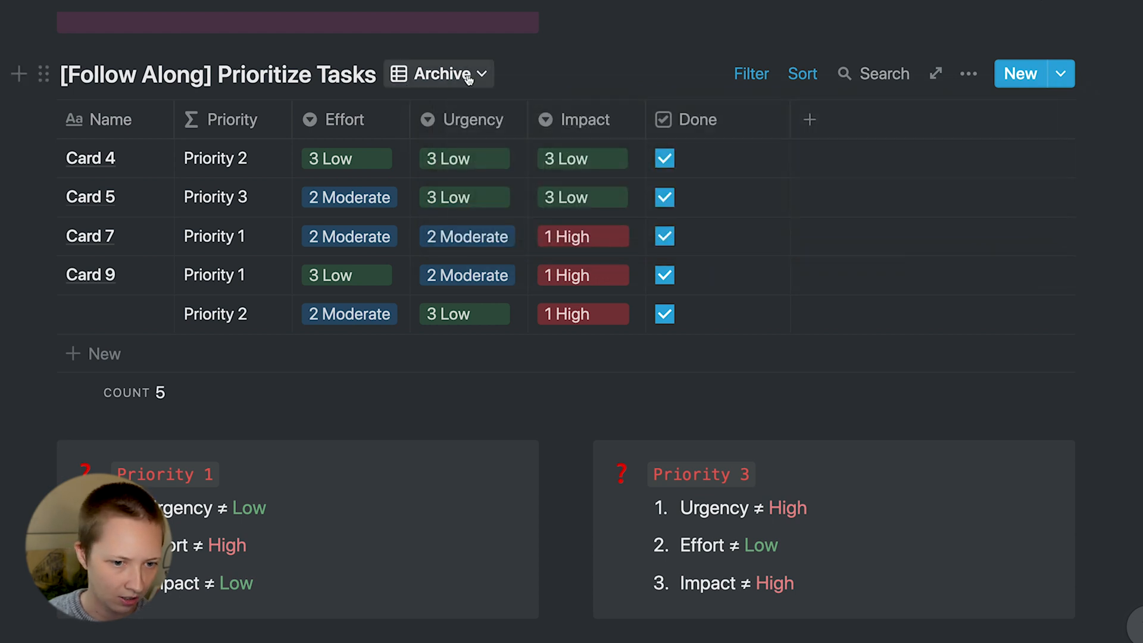
{"action": "left_click", "coordinate": [440, 74]}
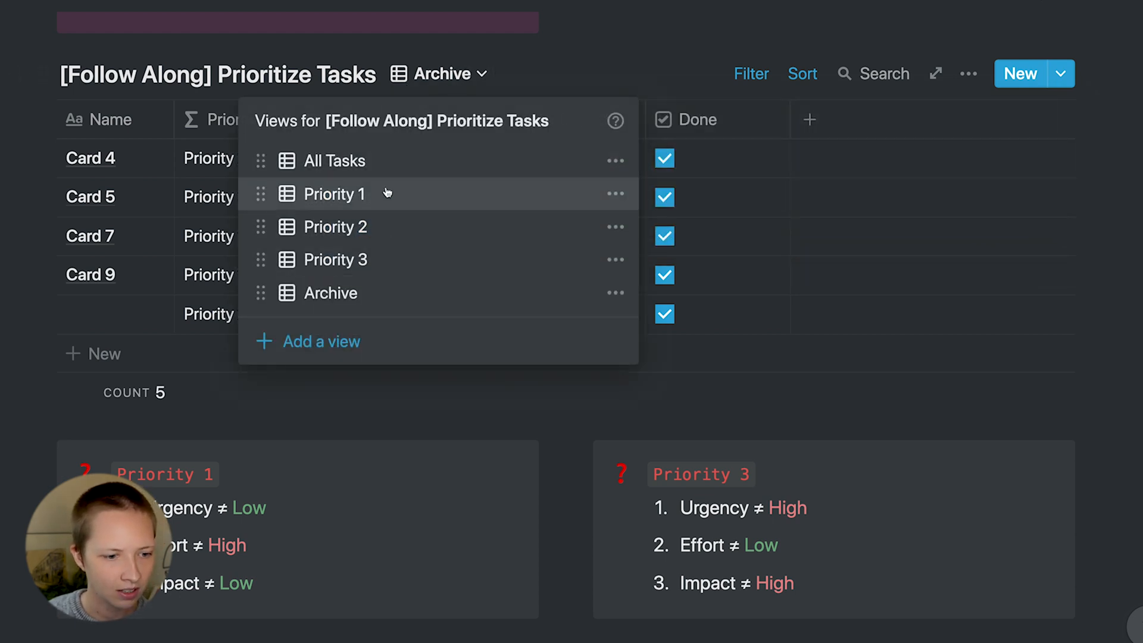
{"action": "left_click", "coordinate": [335, 194]}
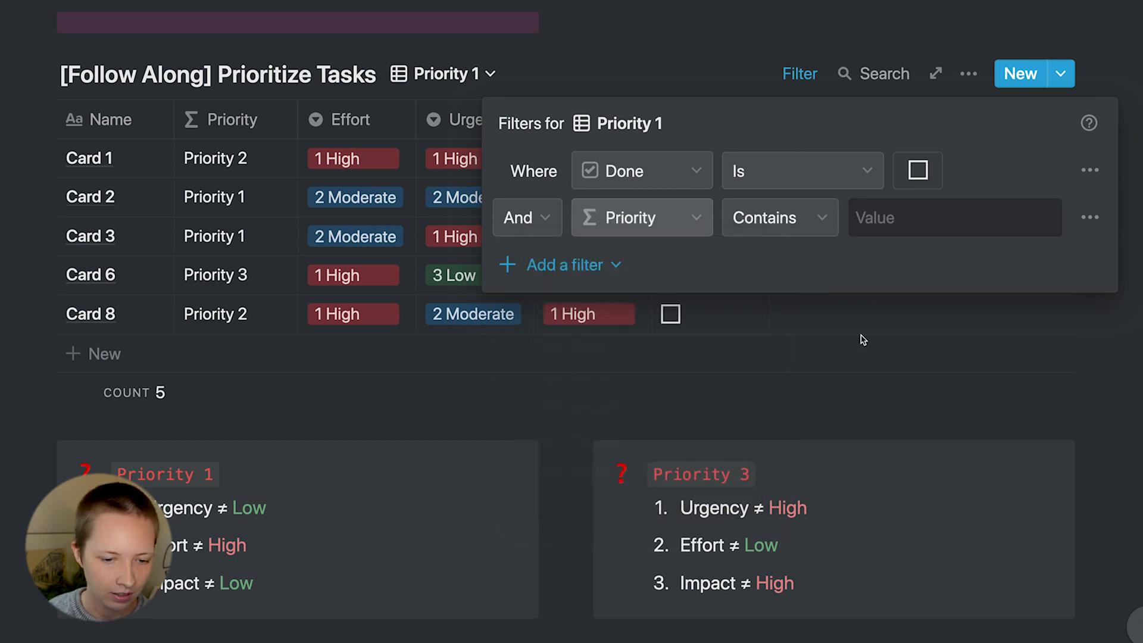
{"action": "left_click", "coordinate": [955, 217]}
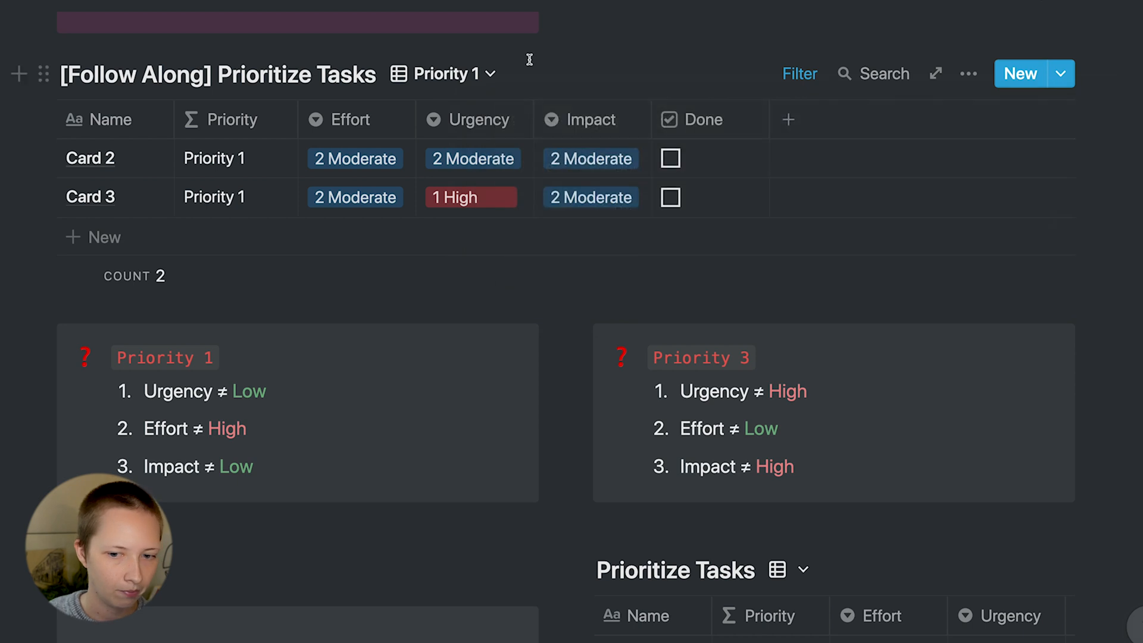
{"action": "left_click", "coordinate": [452, 74]}
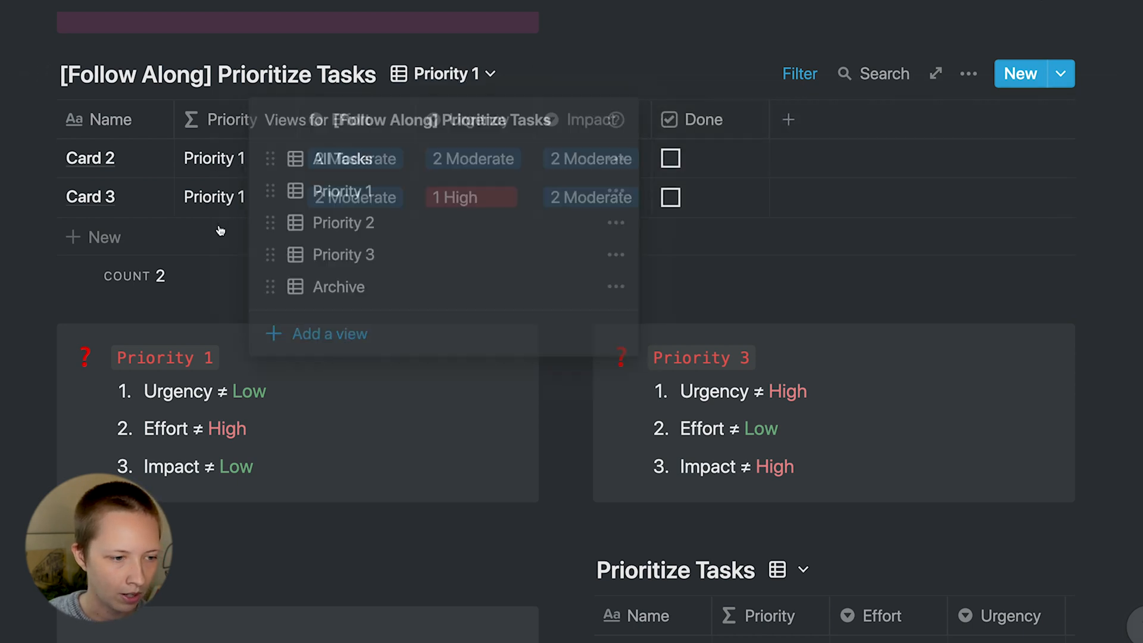
{"action": "left_click", "coordinate": [338, 159]}
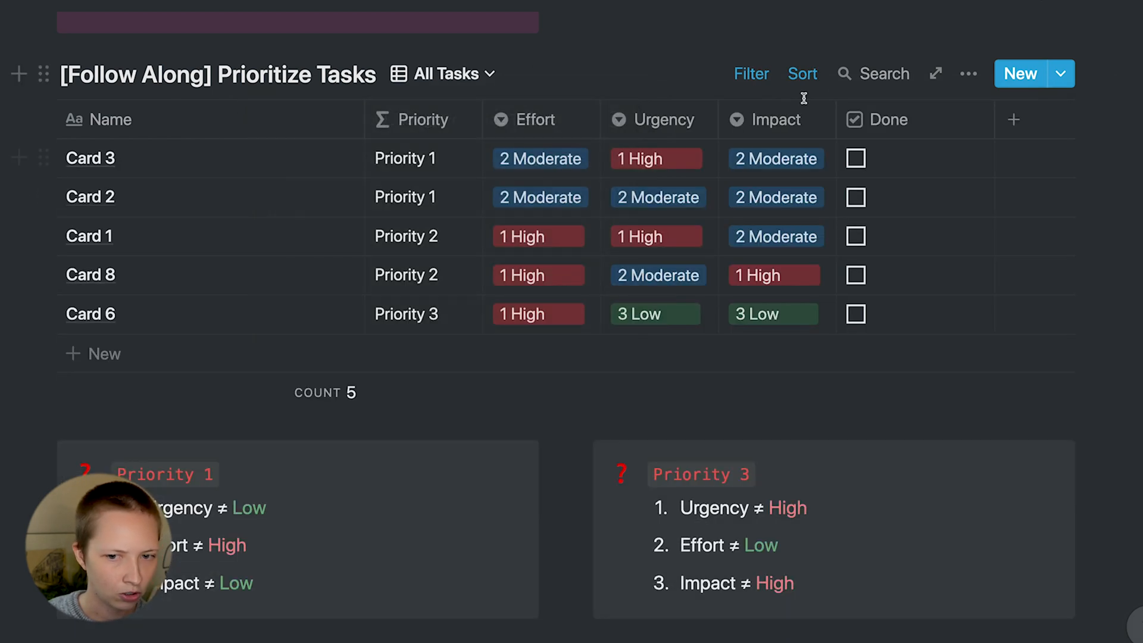
{"action": "left_click", "coordinate": [449, 73]}
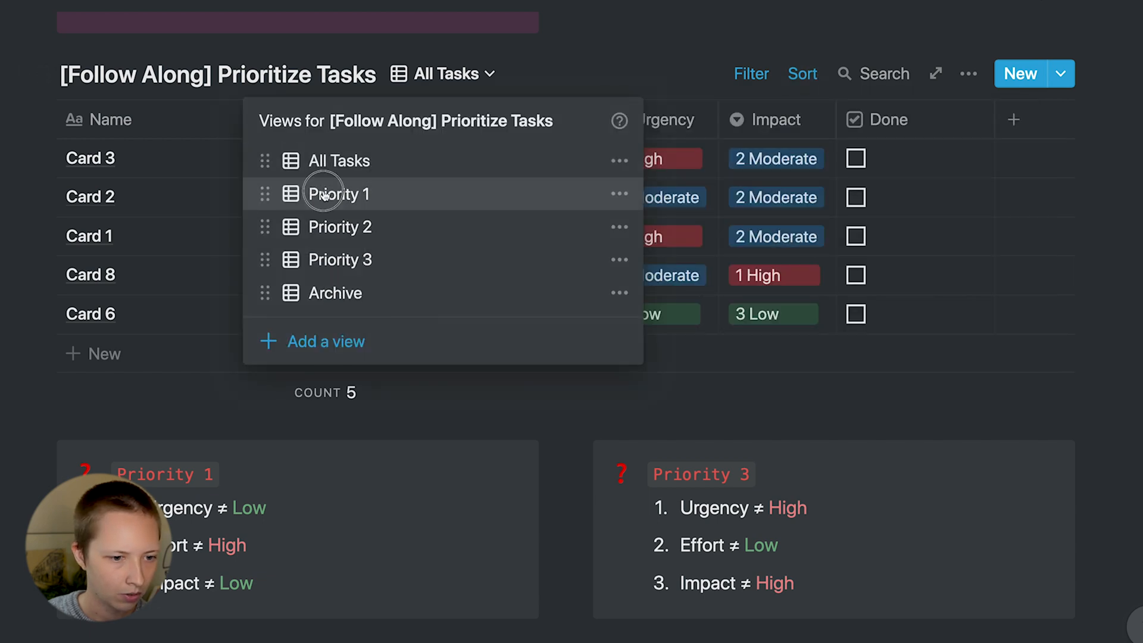
{"action": "left_click", "coordinate": [328, 193]}
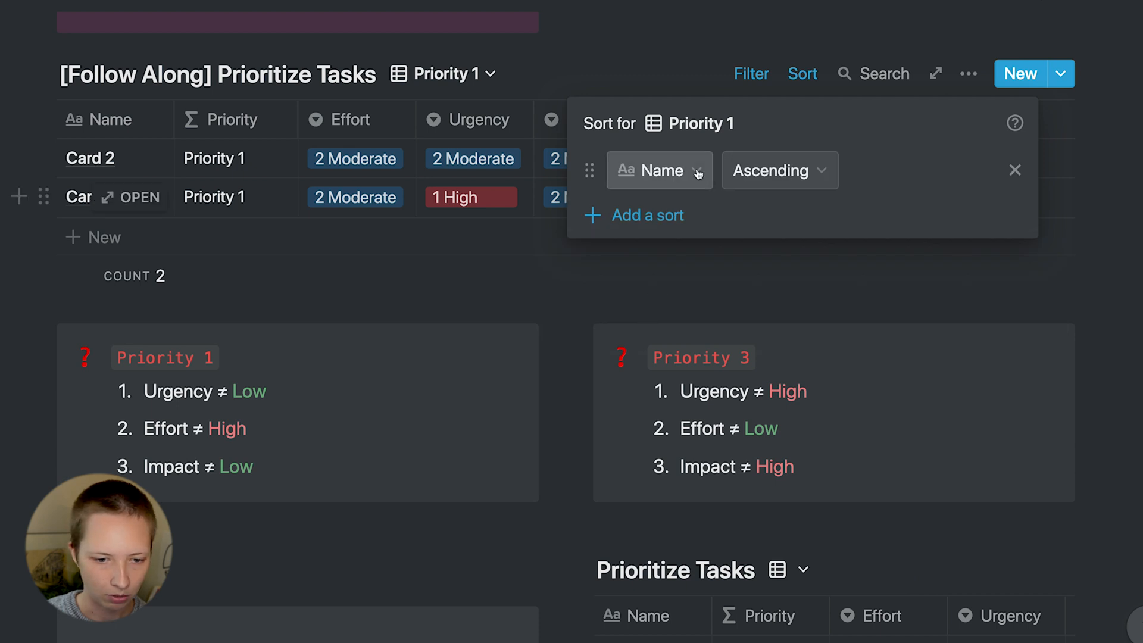
- Sort the Priority 1 view by Effort descending and add a second sort on Priority
{"action": "left_click", "coordinate": [660, 171]}
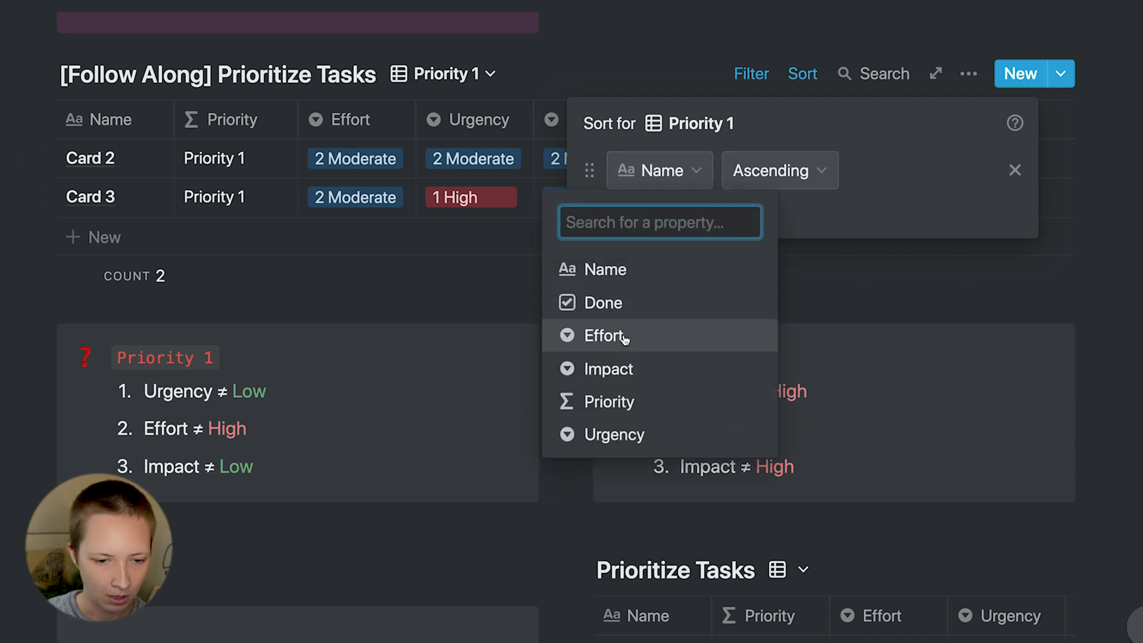
{"action": "left_click", "coordinate": [607, 336]}
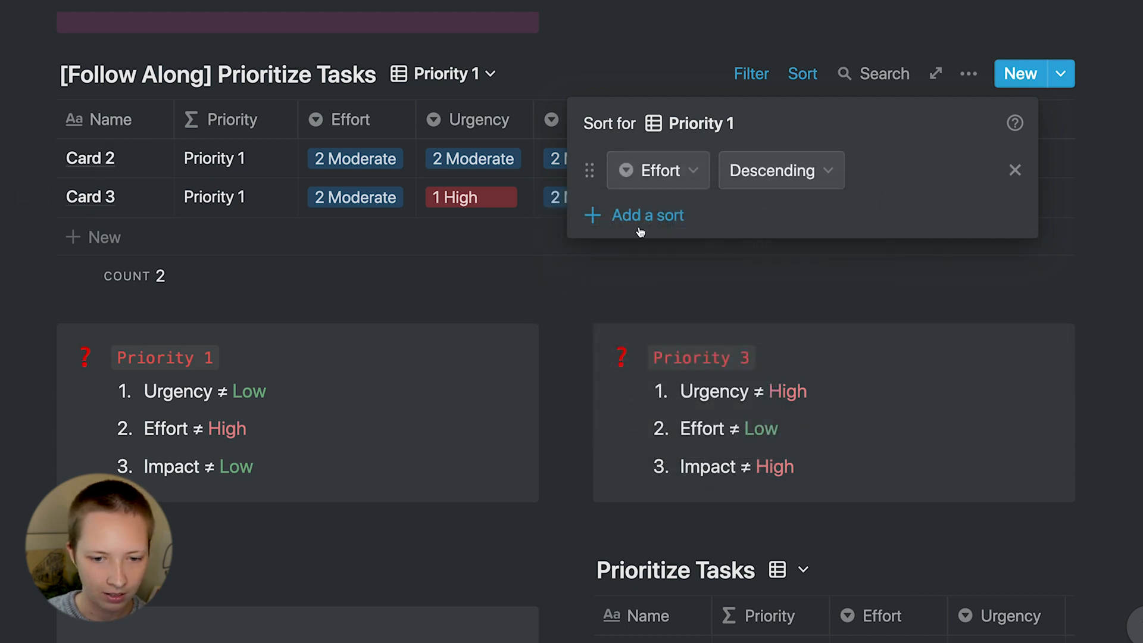
{"action": "left_click", "coordinate": [642, 216]}
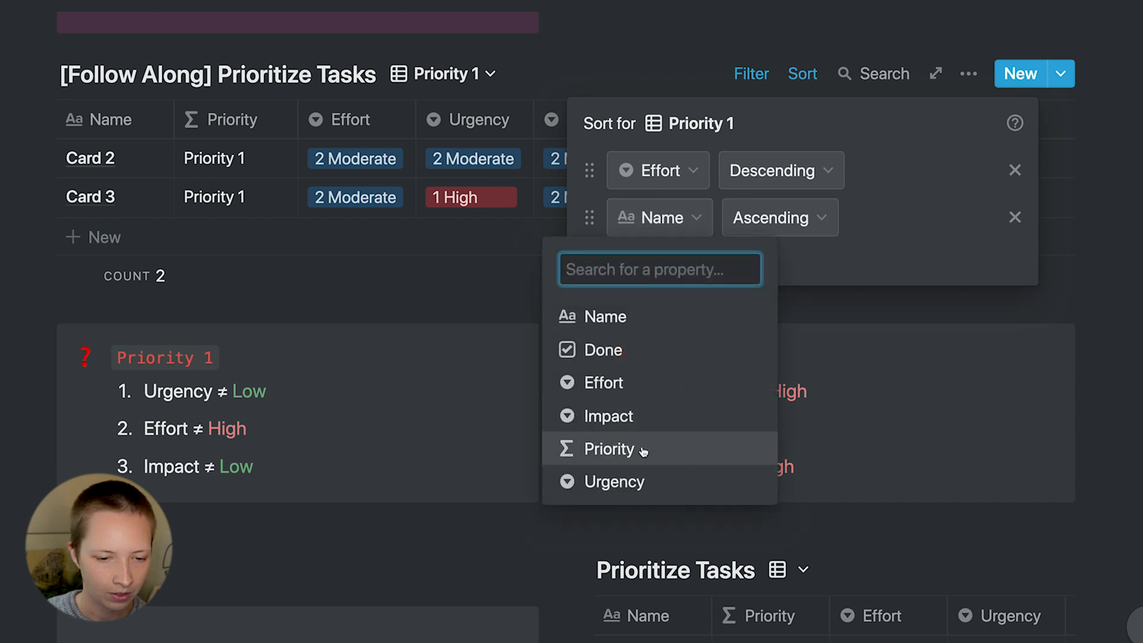
{"action": "left_click", "coordinate": [613, 482]}
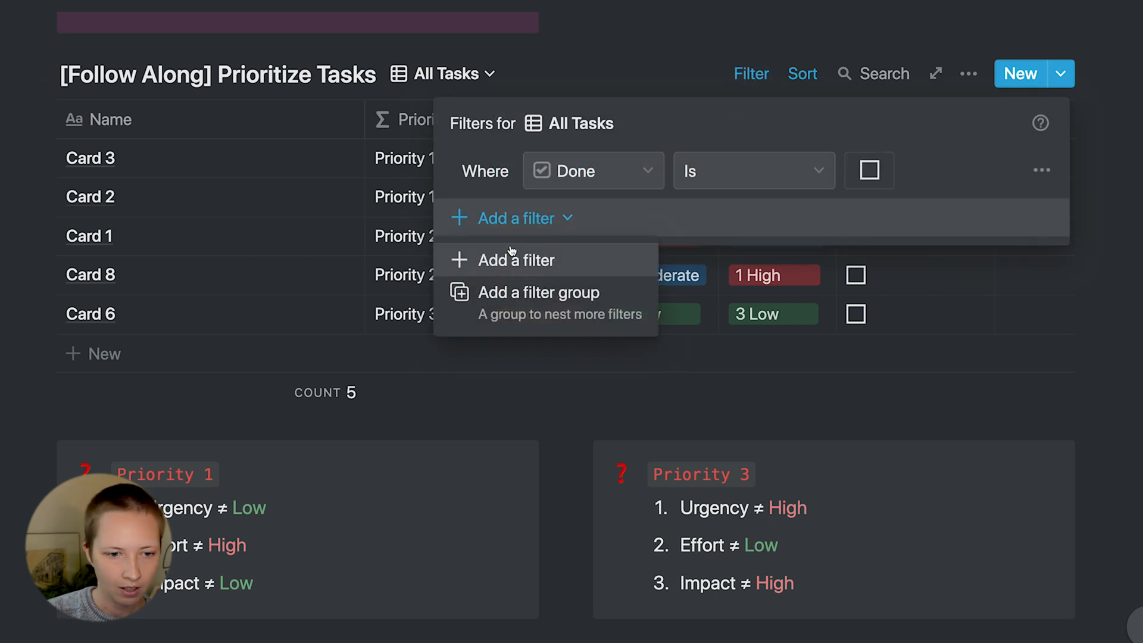
- Dismiss the filter panel and change the Priority 1 note to 'Effort = Low or Moderate'
{"action": "left_click", "coordinate": [516, 259]}
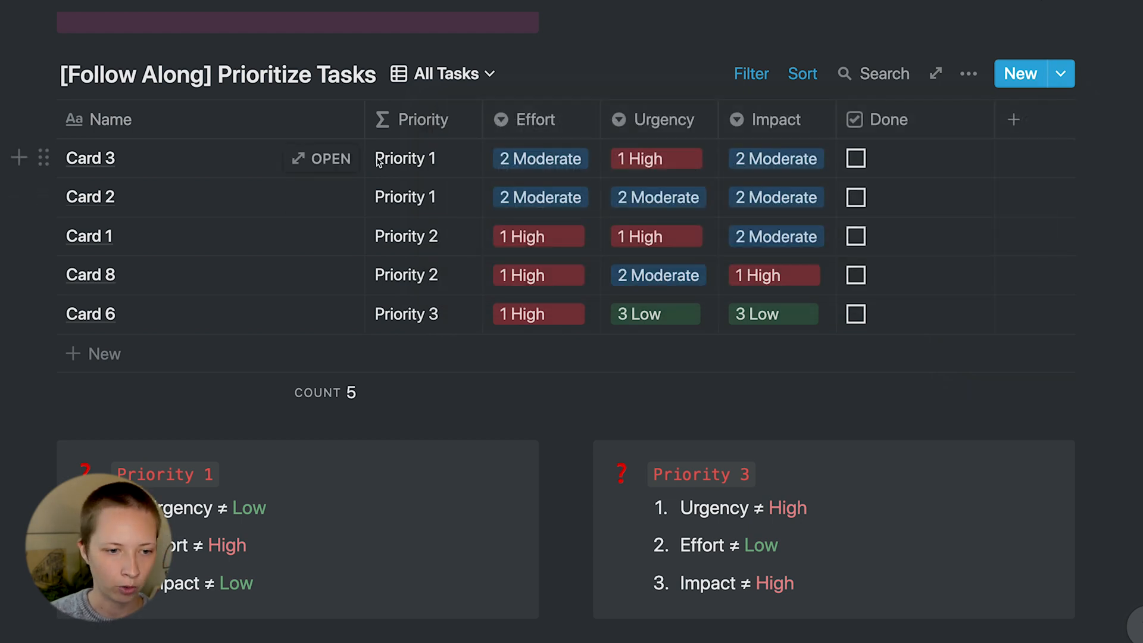
{"action": "scroll", "scroll_direction": "down", "scroll_amount": 3}
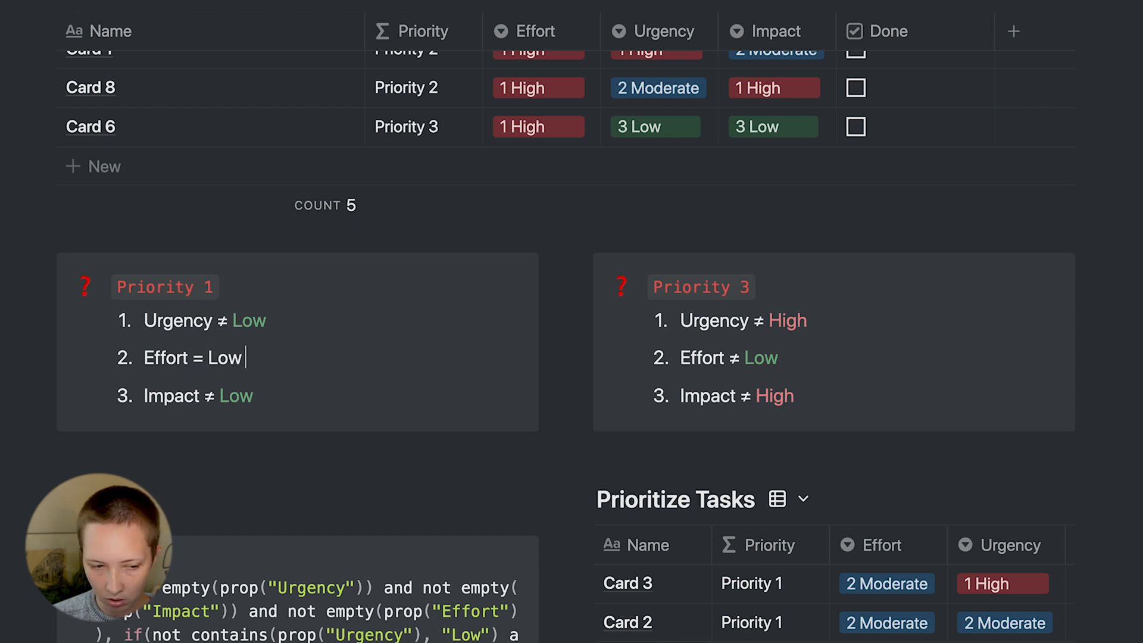
{"action": "type", "text": "or MOderate"}
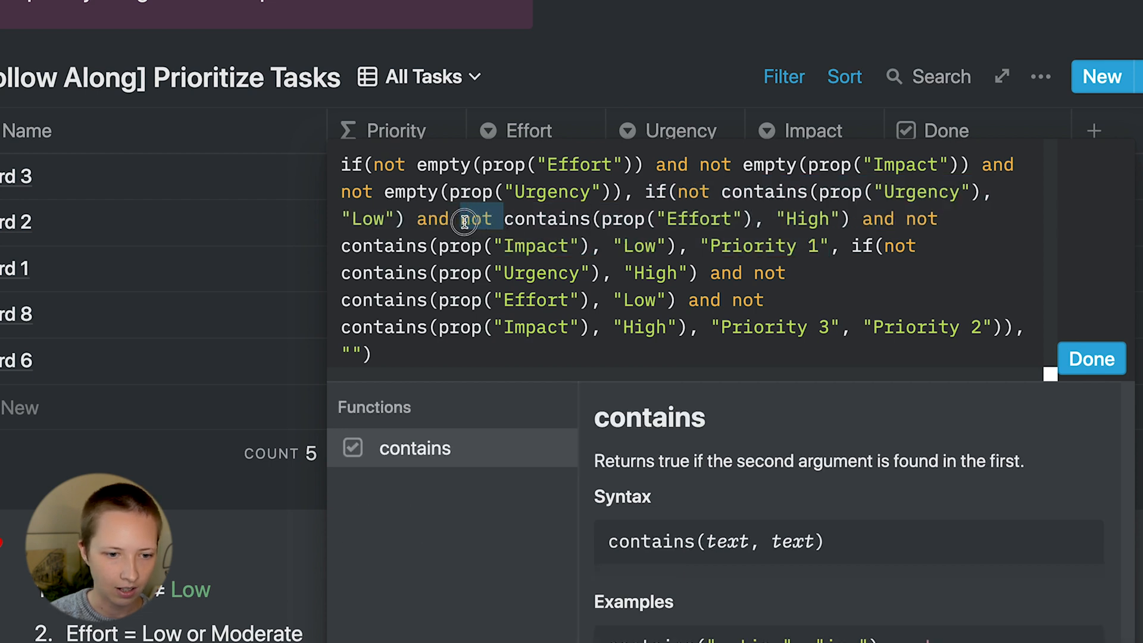
- Rewrite the Priority 1 condition as or(contains Effort Low, contains Effort Moderate)
{"action": "type", "text": "or("}
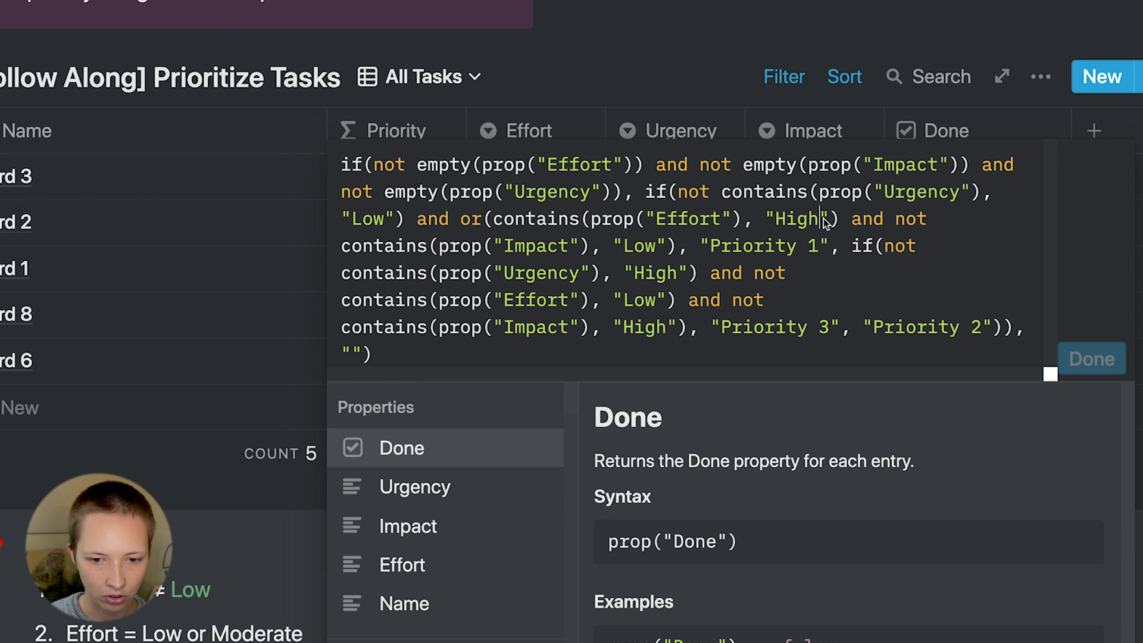
{"action": "type", "text": "l"}
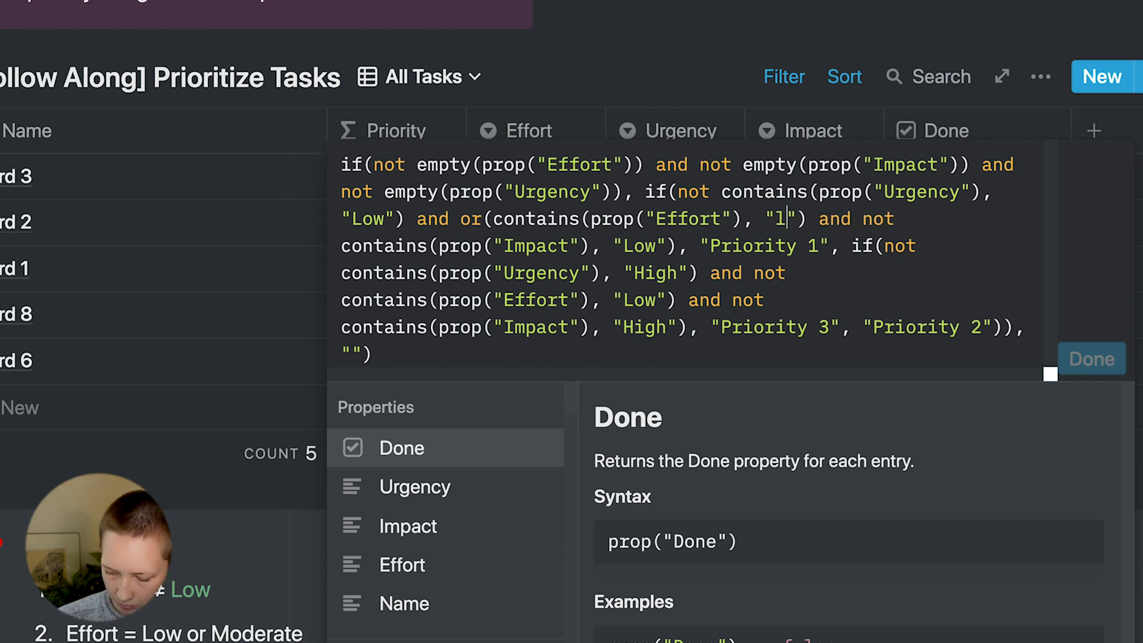
{"action": "type", "text": "ow"}
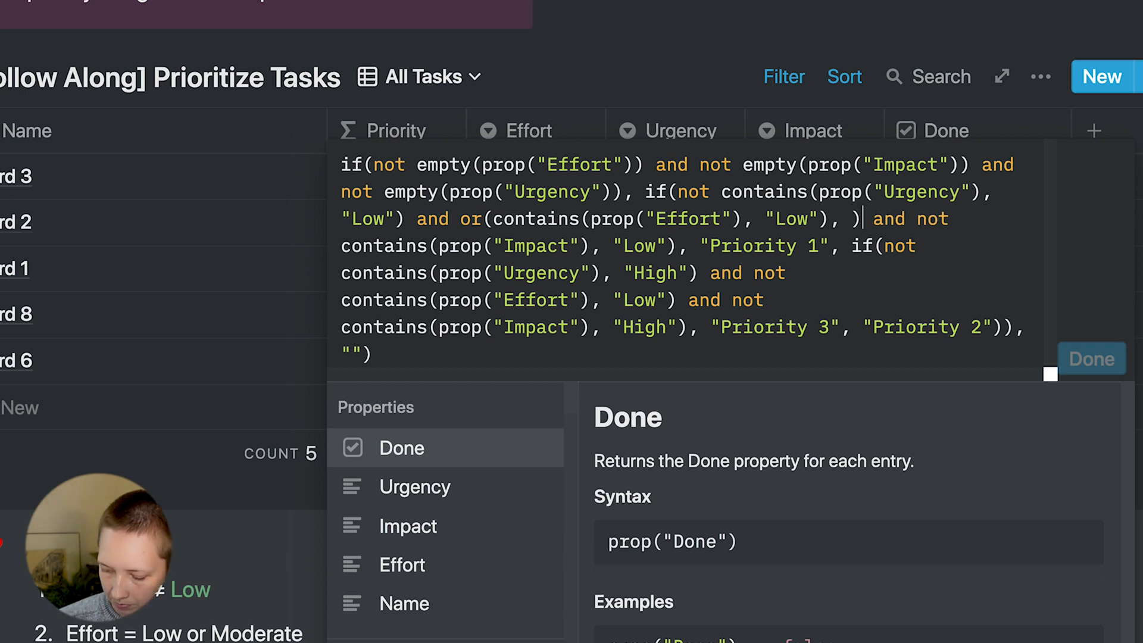
{"action": "double_click", "coordinate": [472, 219]}
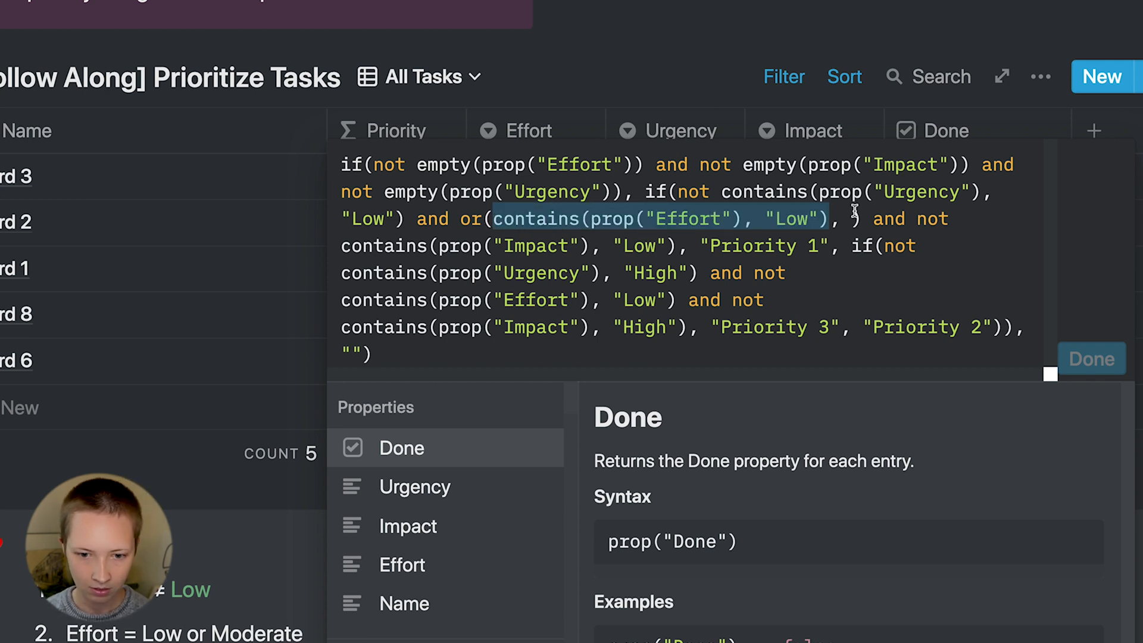
{"action": "type", "text": "v"}
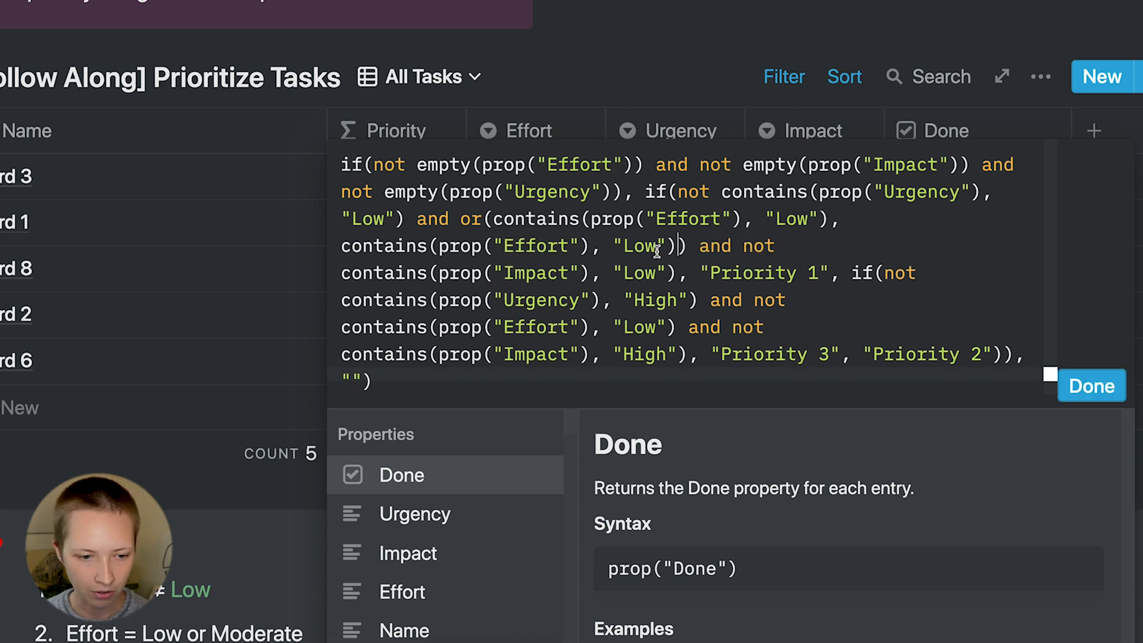
{"action": "type", "text": "Moderate"}
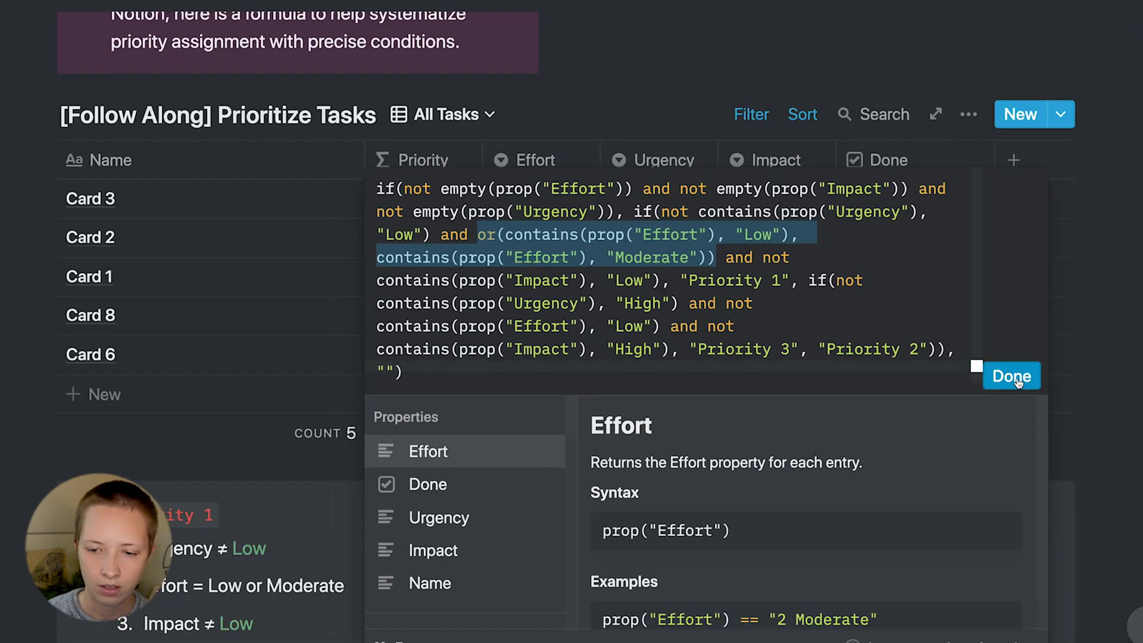
- Save the Priority formula and show the Priority 1 view
{"action": "left_click", "coordinate": [1012, 376]}
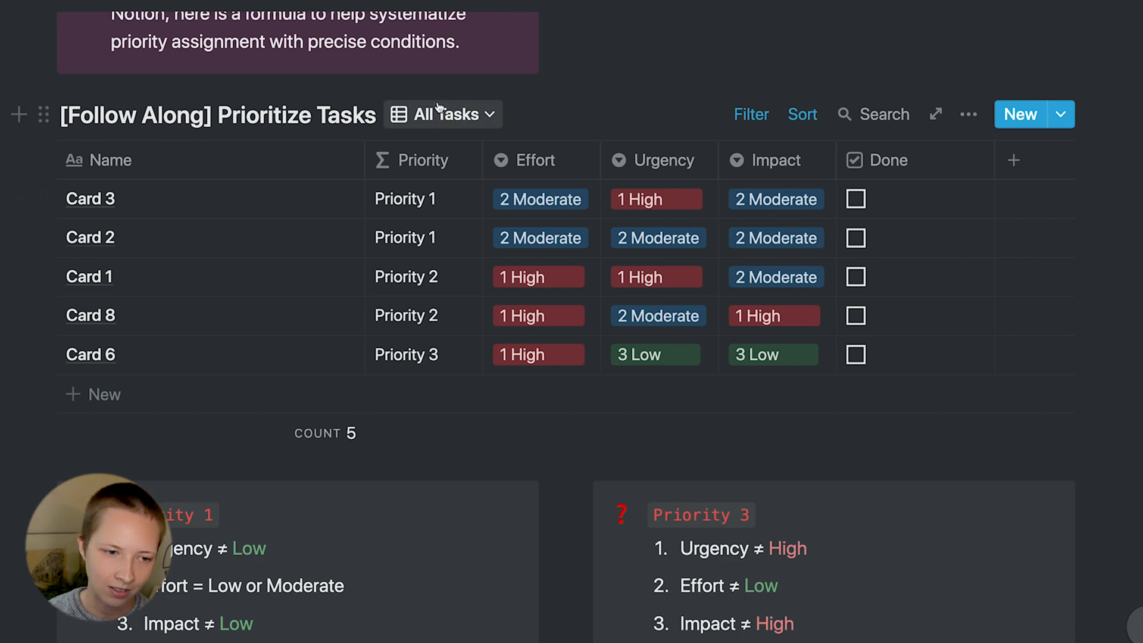
{"action": "left_click", "coordinate": [444, 114]}
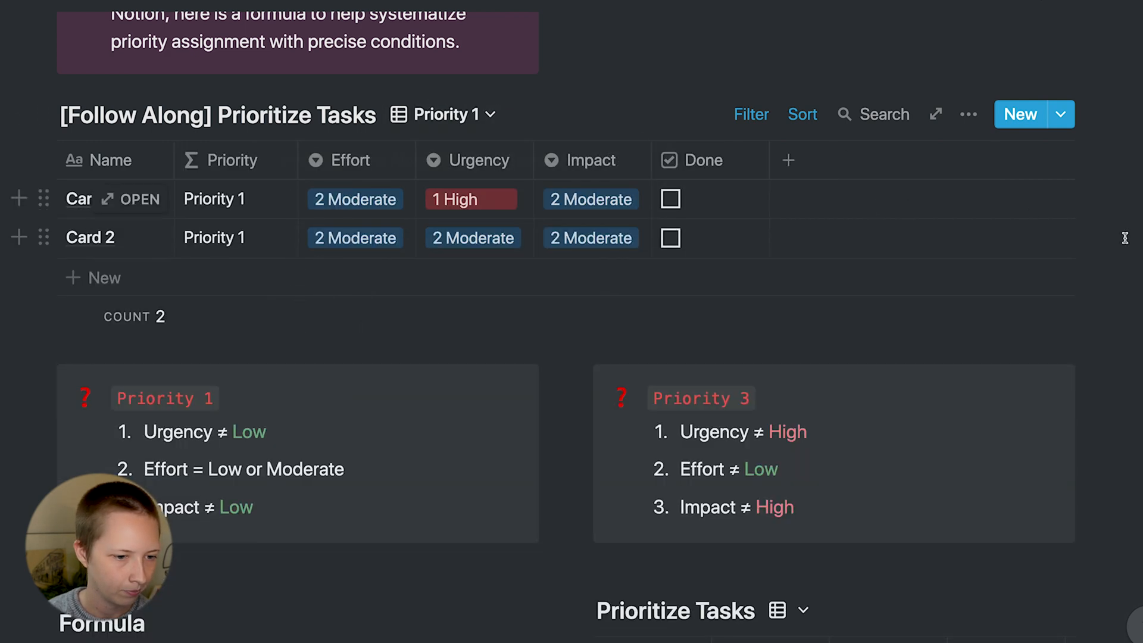